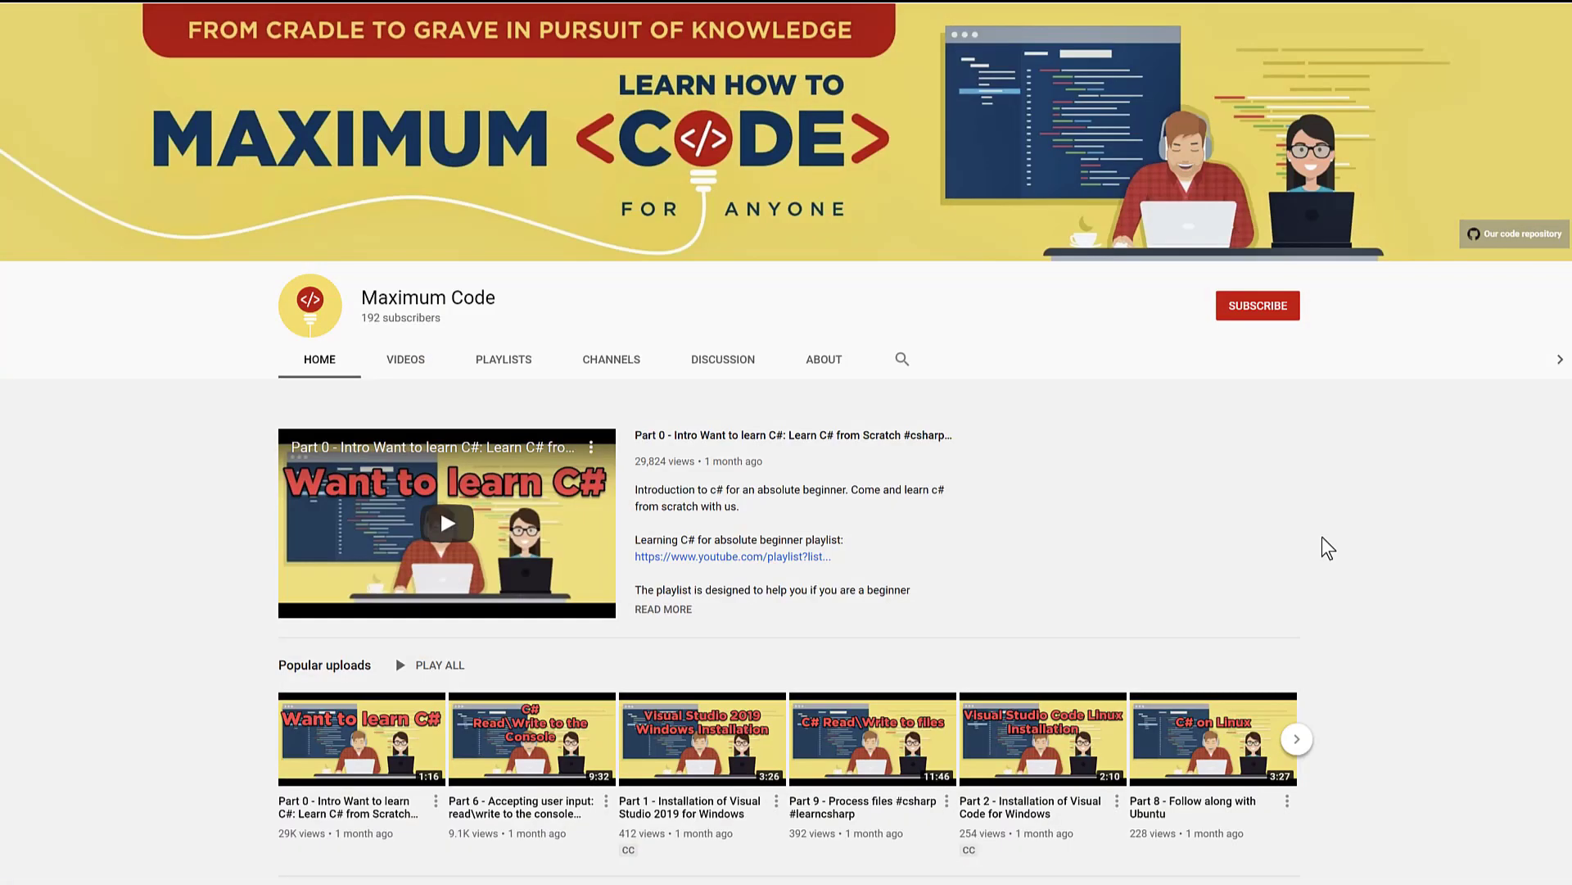
- Scroll Solution Explorer to reach the TicTacToeGameConsole solution node and its properties
{"action": "scroll", "scroll_direction": "down", "scroll_amount": 3}
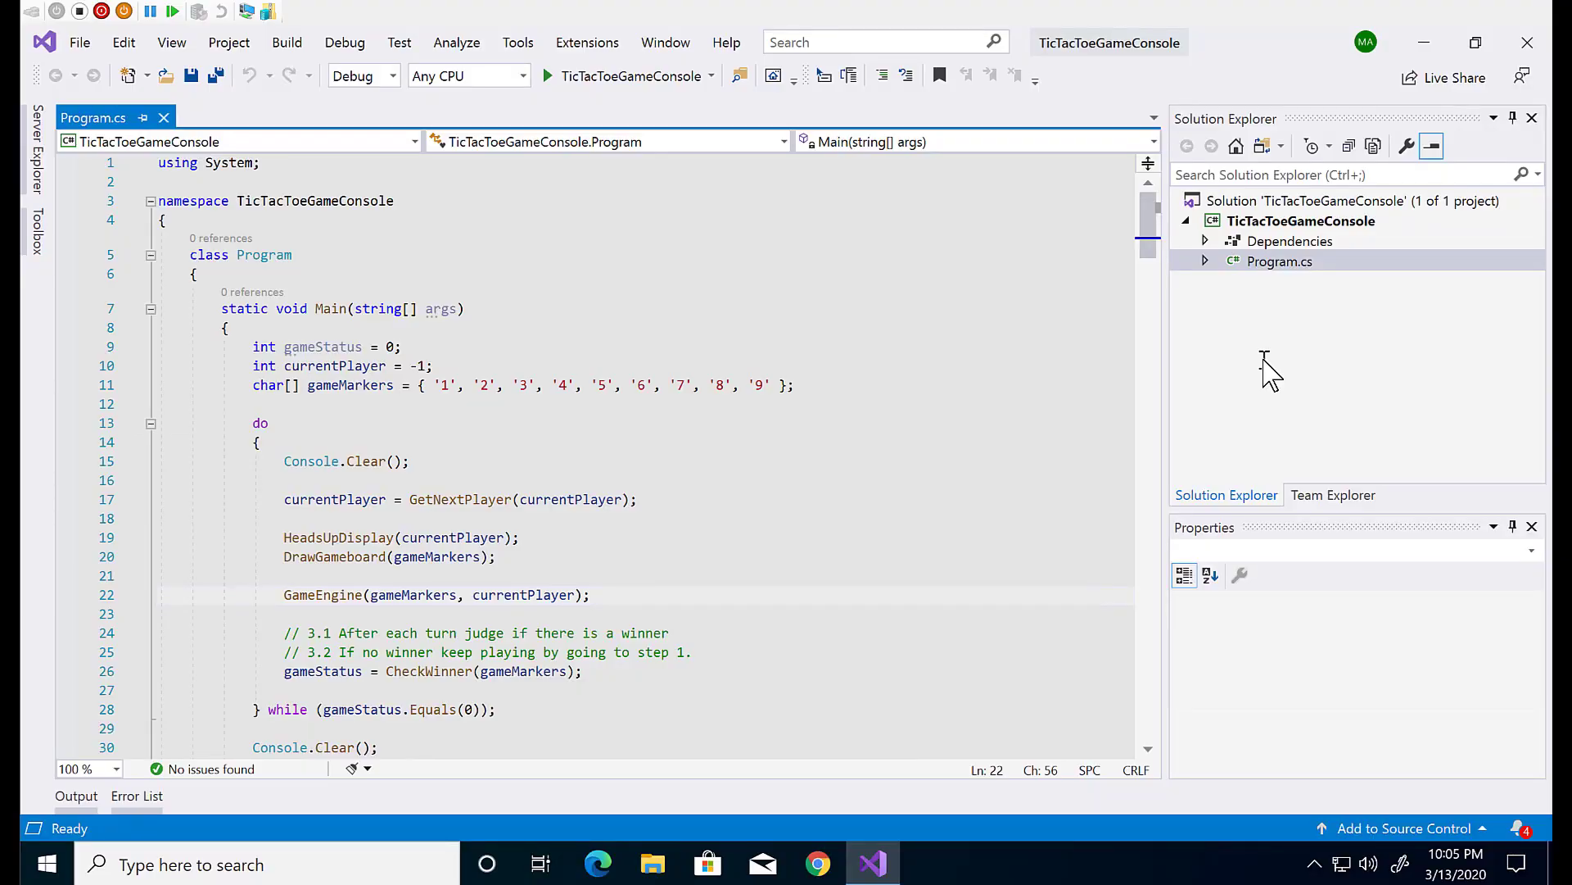
{"action": "mouse_move", "coordinate": [1265, 359]}
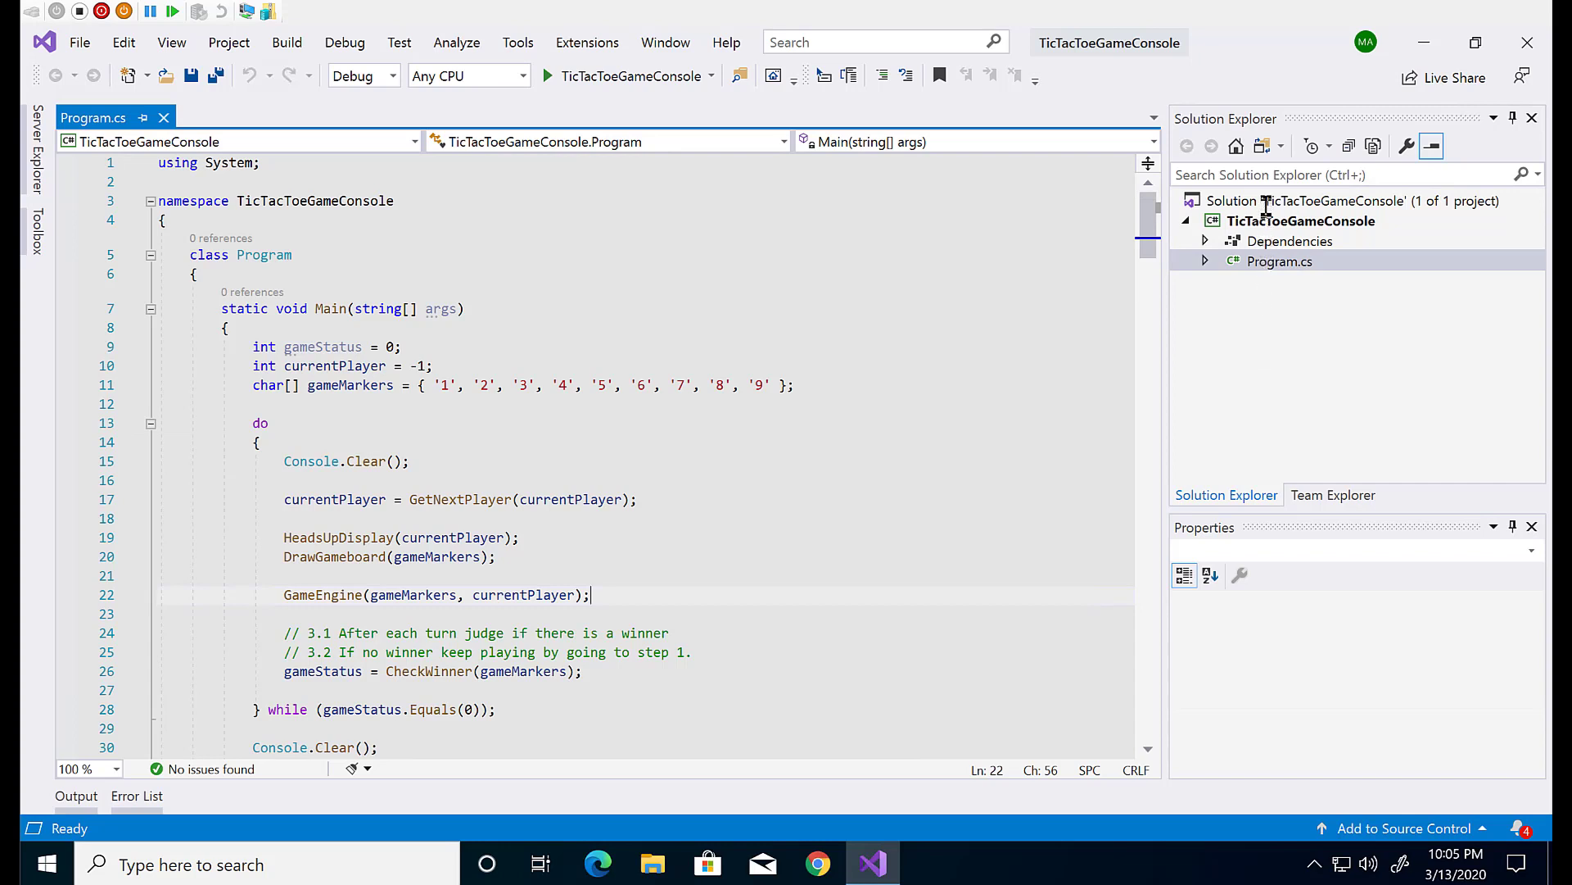
{"action": "mouse_move", "coordinate": [1266, 208]}
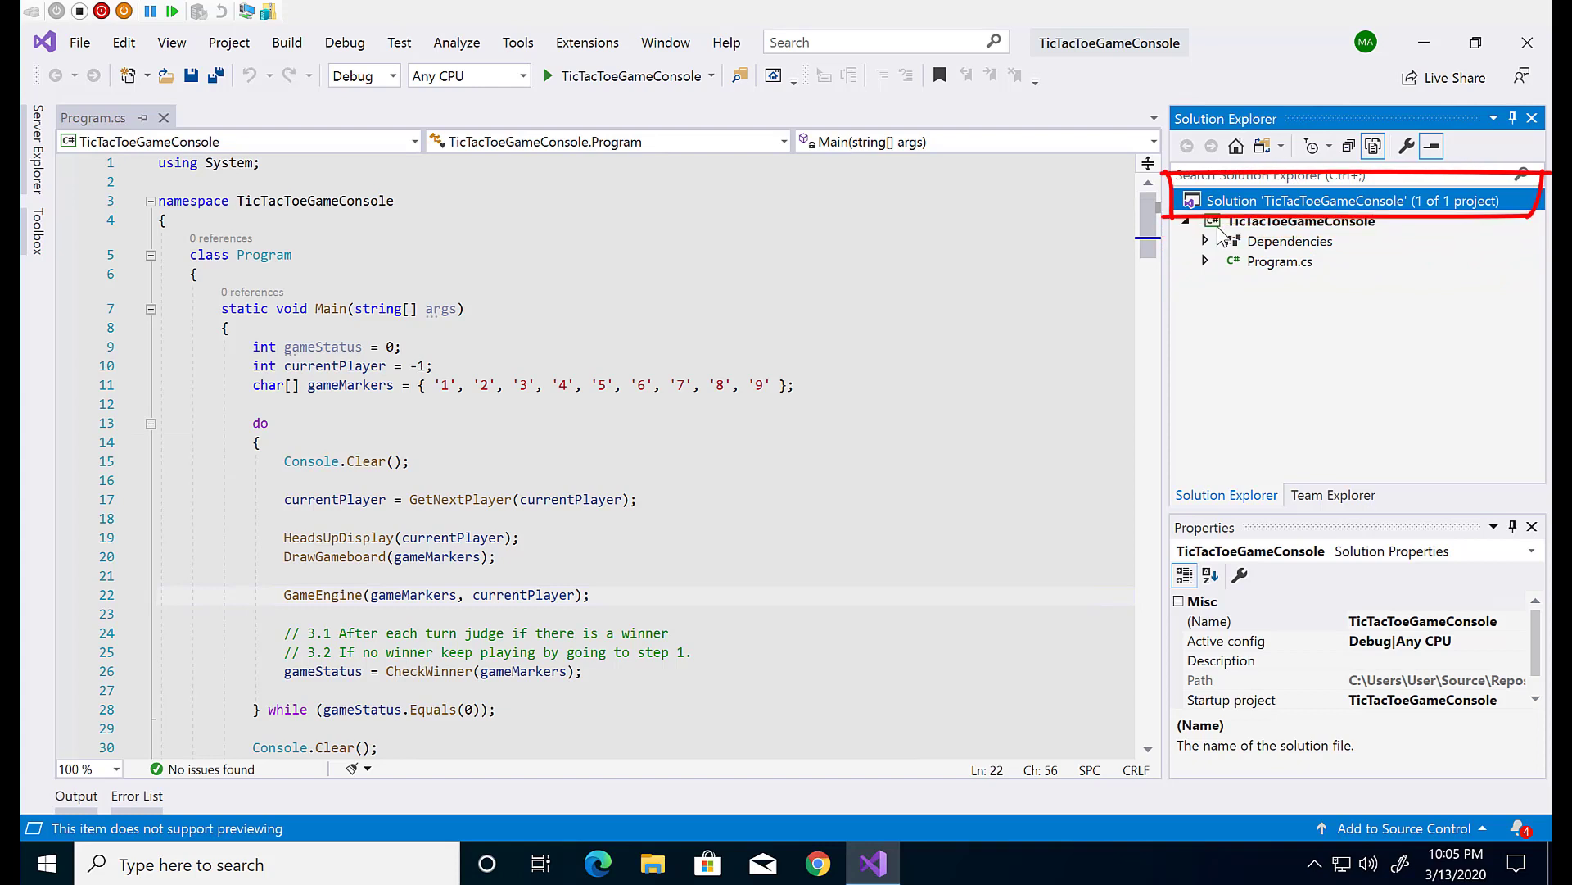
- View TicTacToeGameConsole.csproj (Exe, netcoreapp3.1), then return to Program.cs
{"action": "left_click", "coordinate": [1300, 221]}
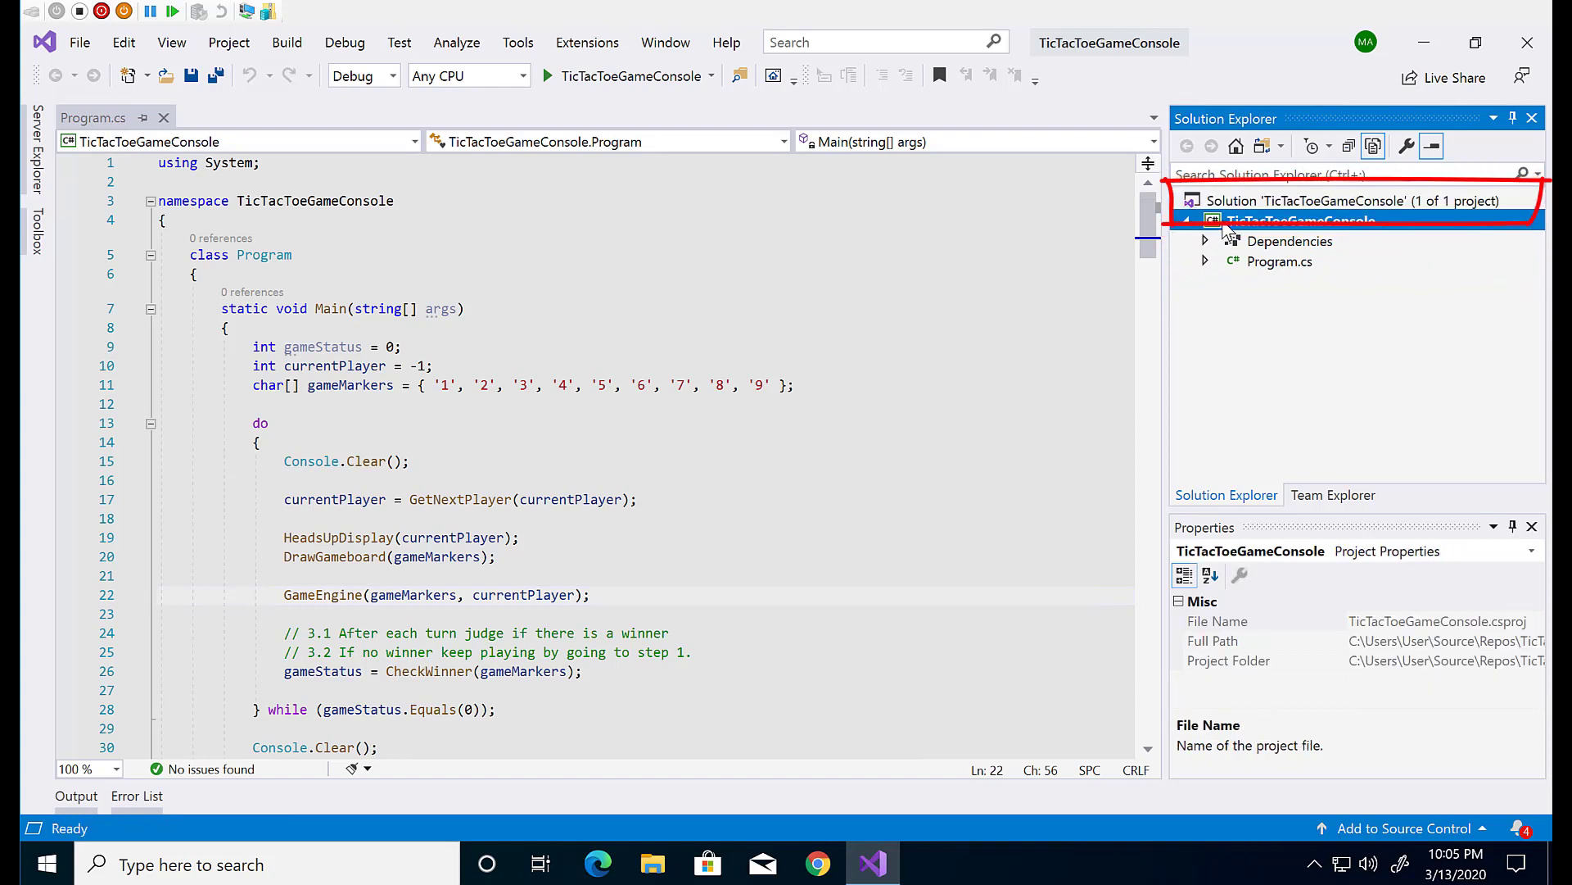
{"action": "double_click", "coordinate": [1301, 219]}
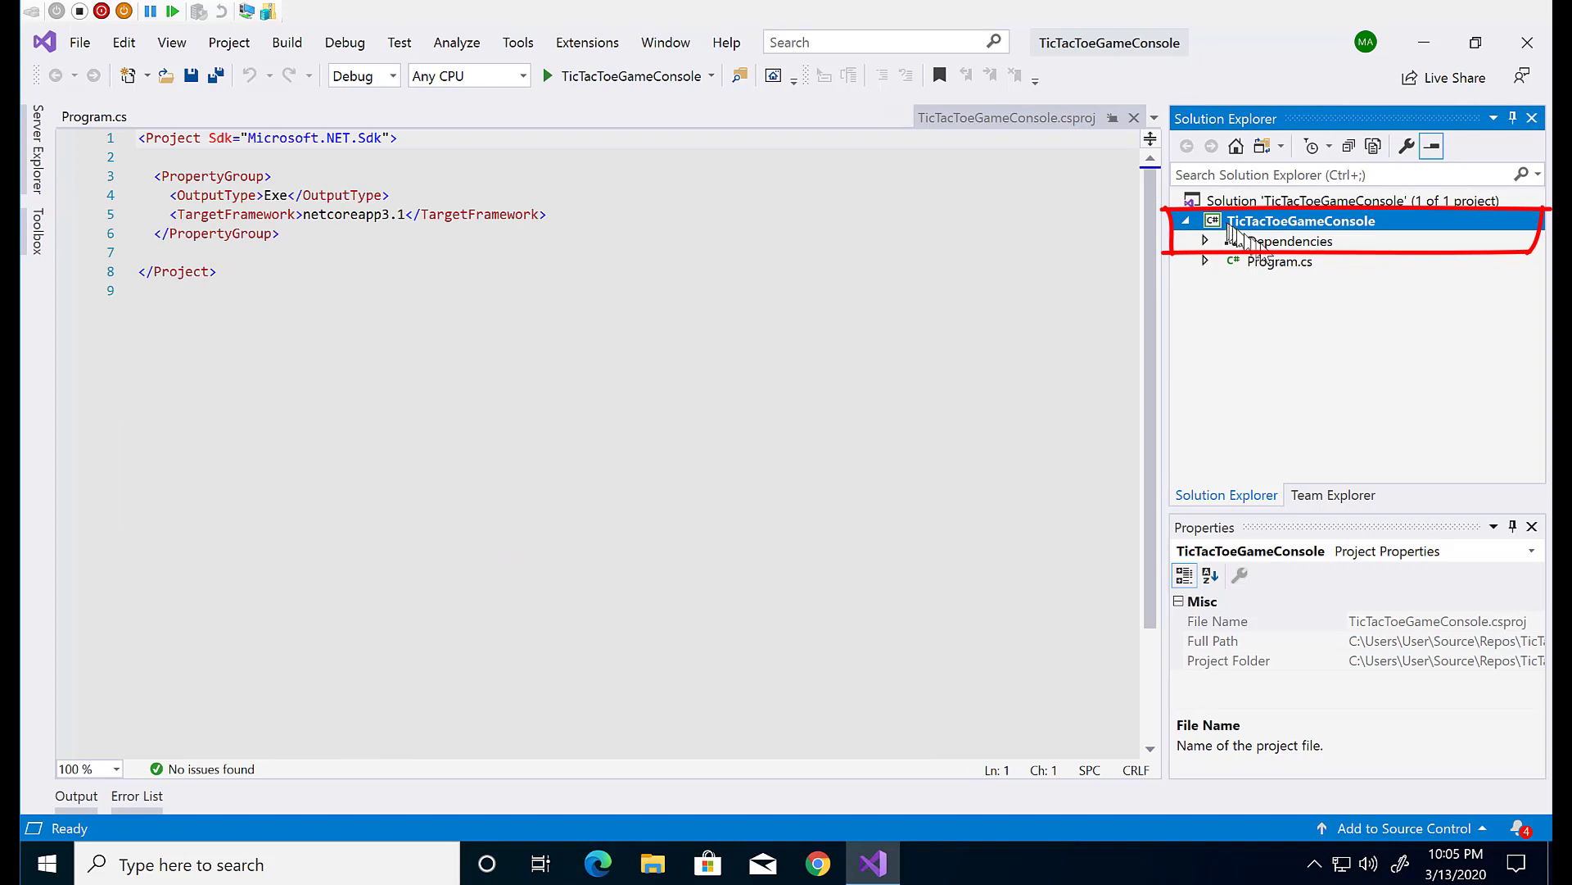
{"action": "mouse_move", "coordinate": [1289, 279]}
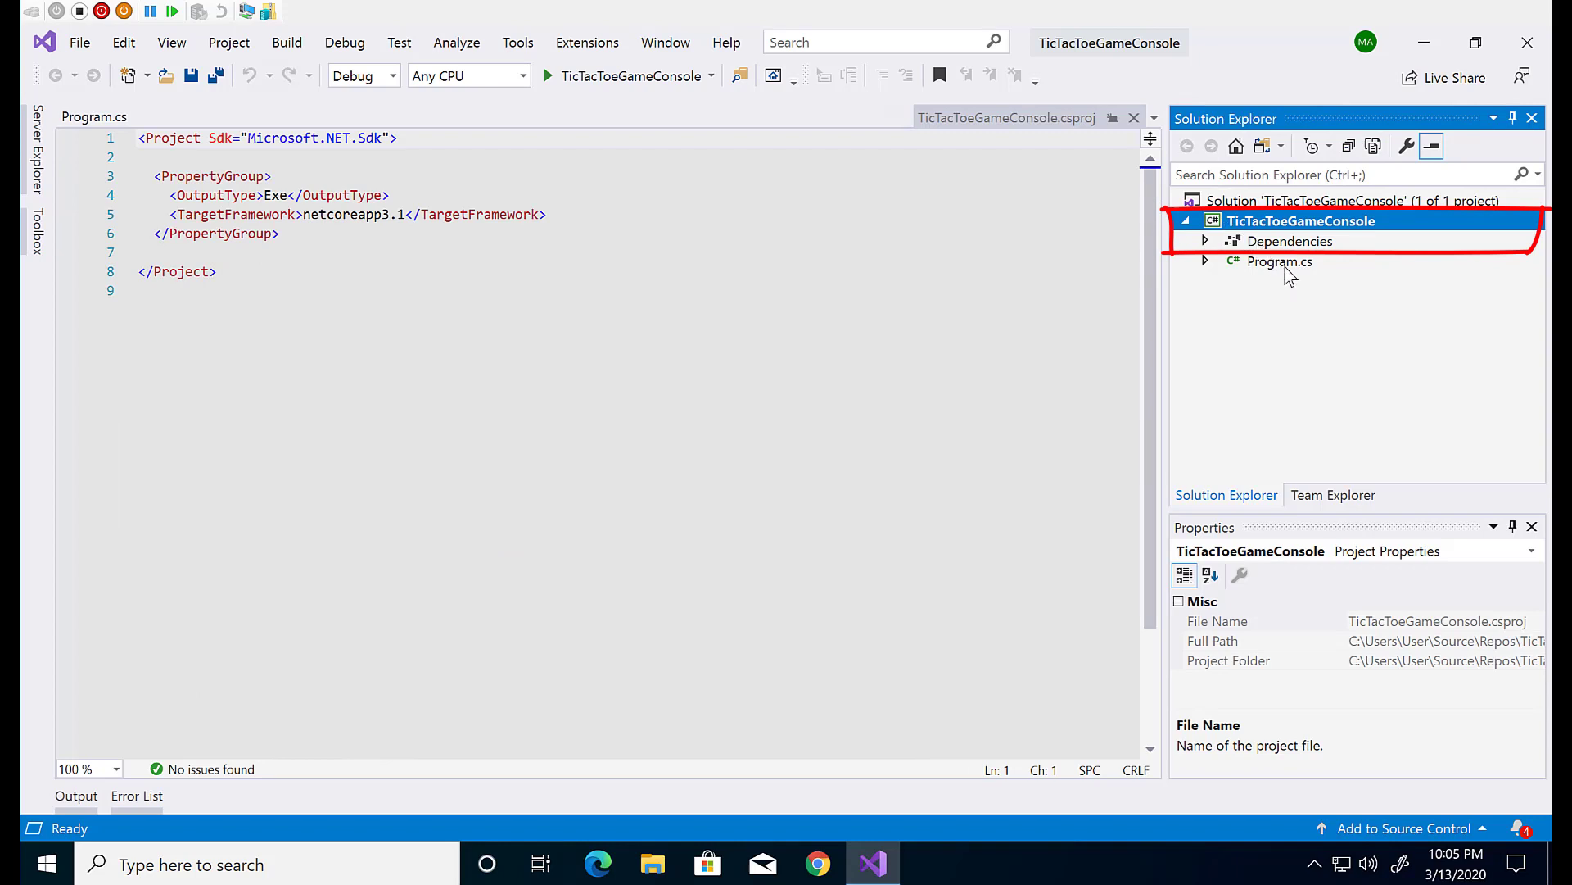
{"action": "double_click", "coordinate": [1280, 261]}
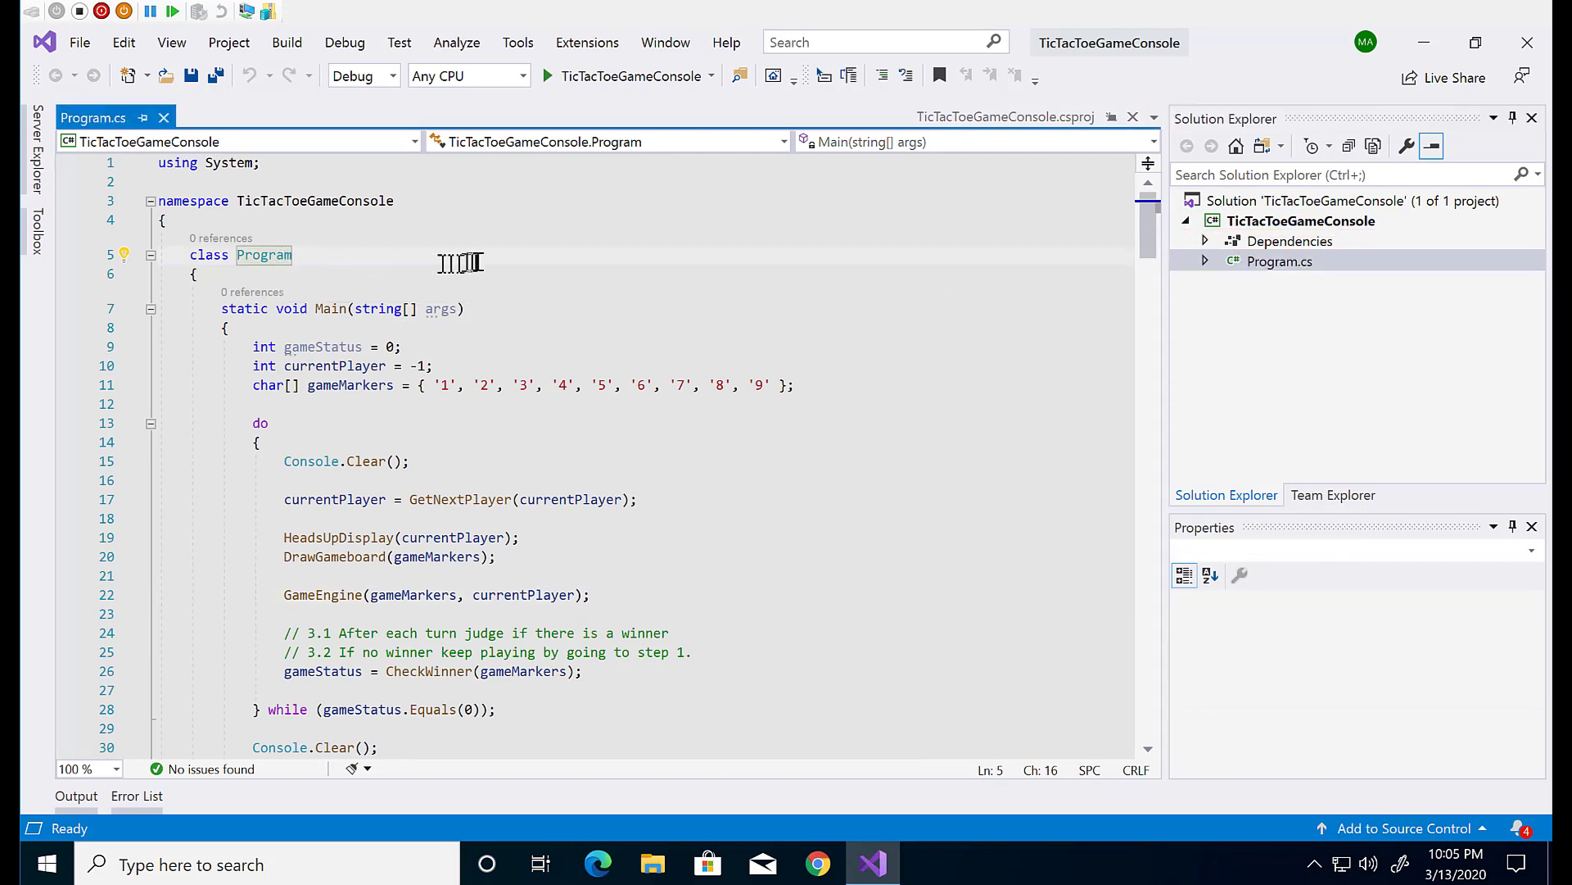
{"action": "mouse_move", "coordinate": [478, 262]}
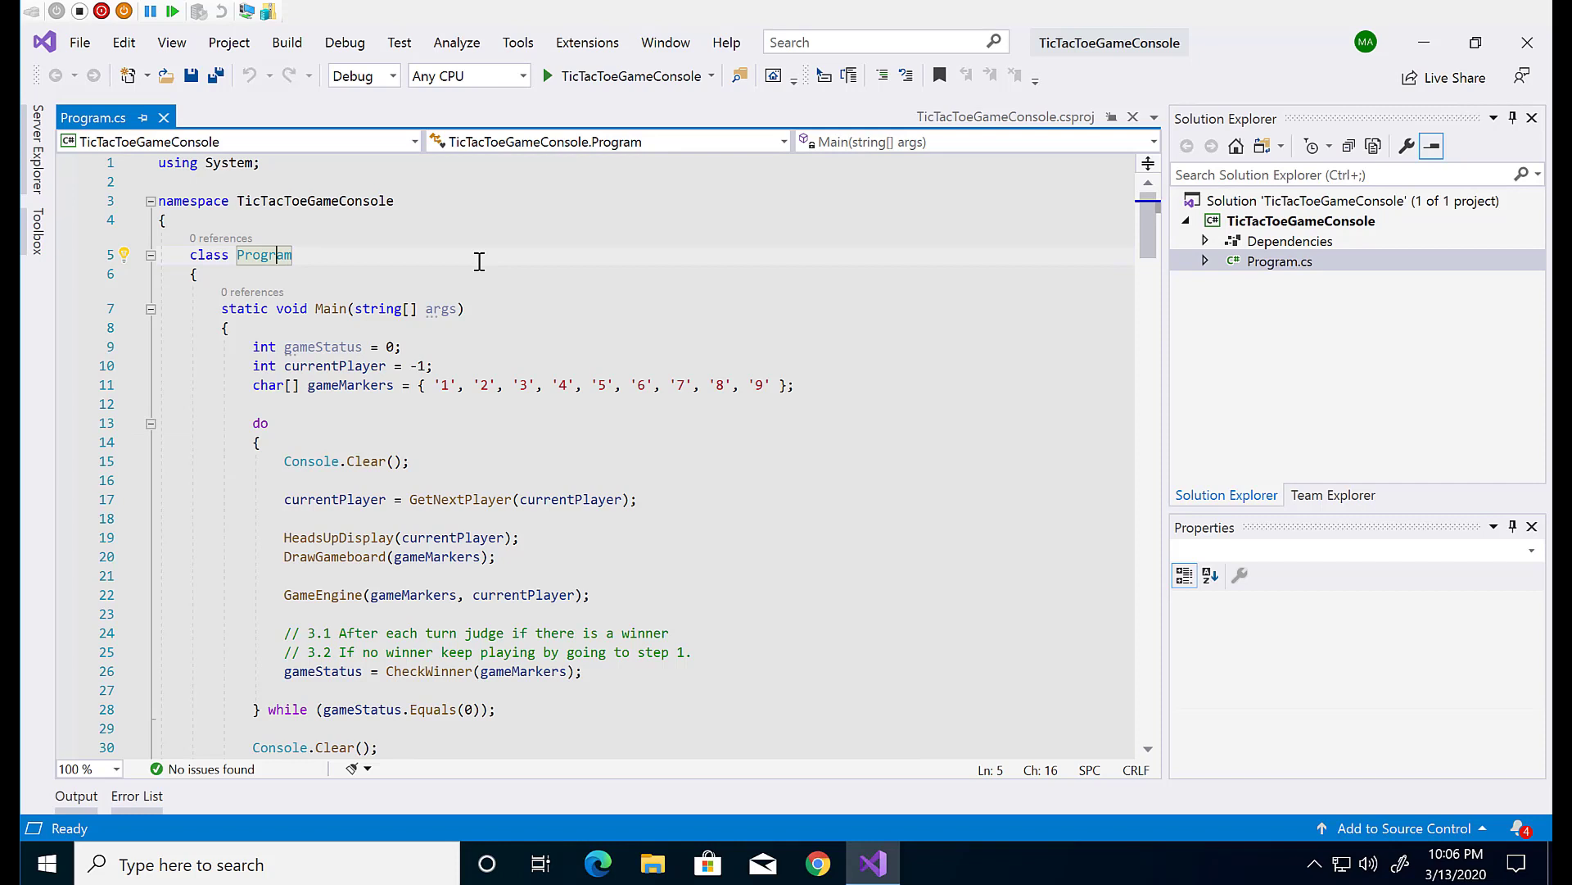
{"action": "mouse_move", "coordinate": [932, 315]}
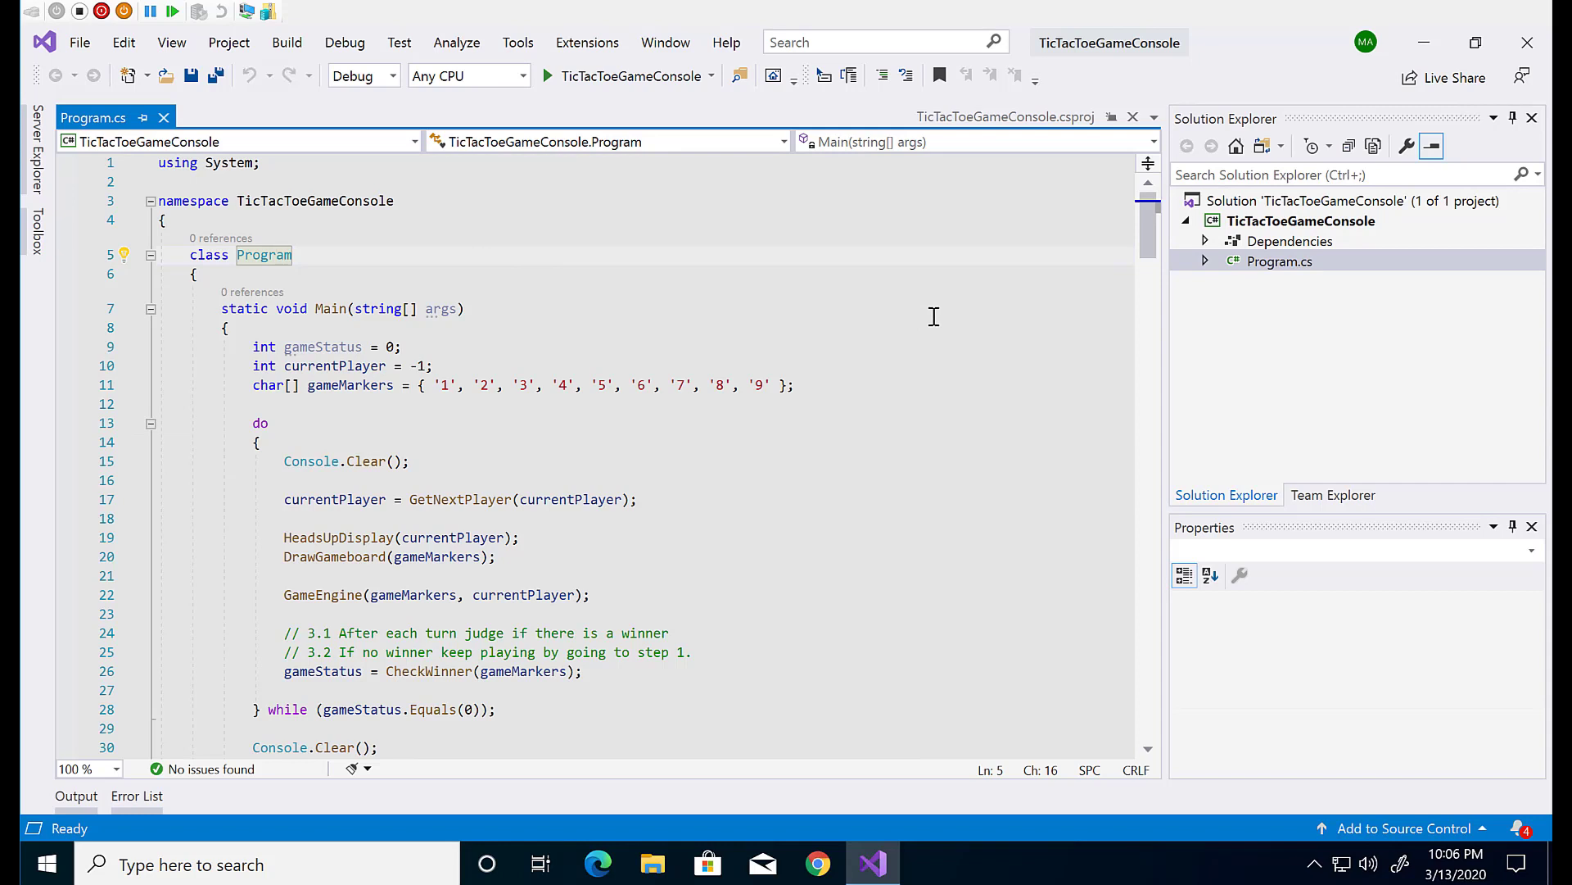
{"action": "left_click", "coordinate": [1280, 260]}
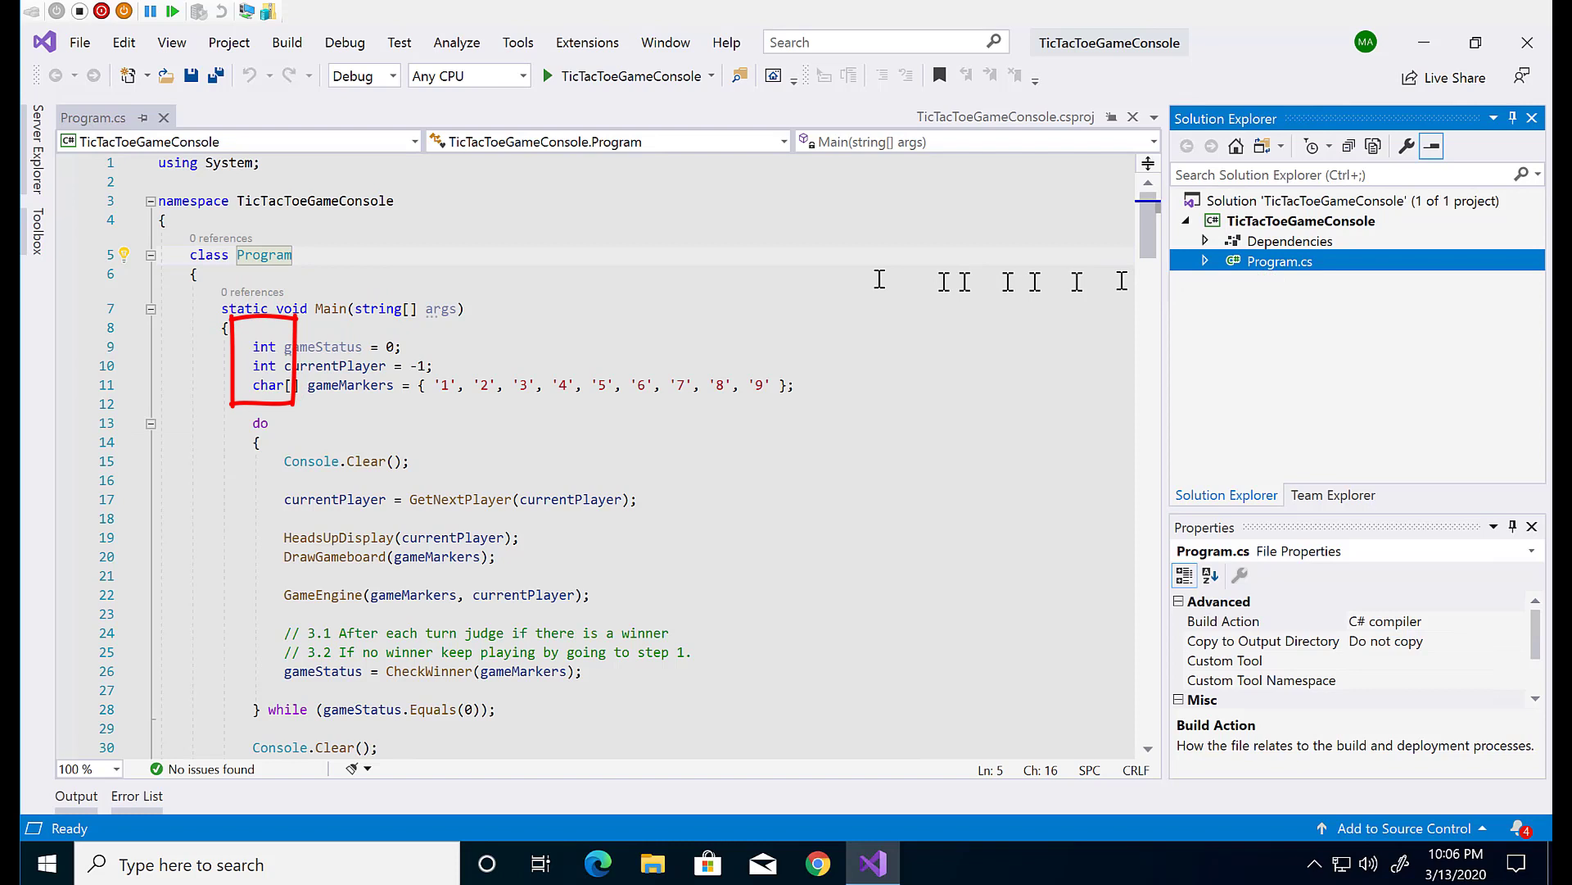
{"action": "mouse_move", "coordinate": [774, 272]}
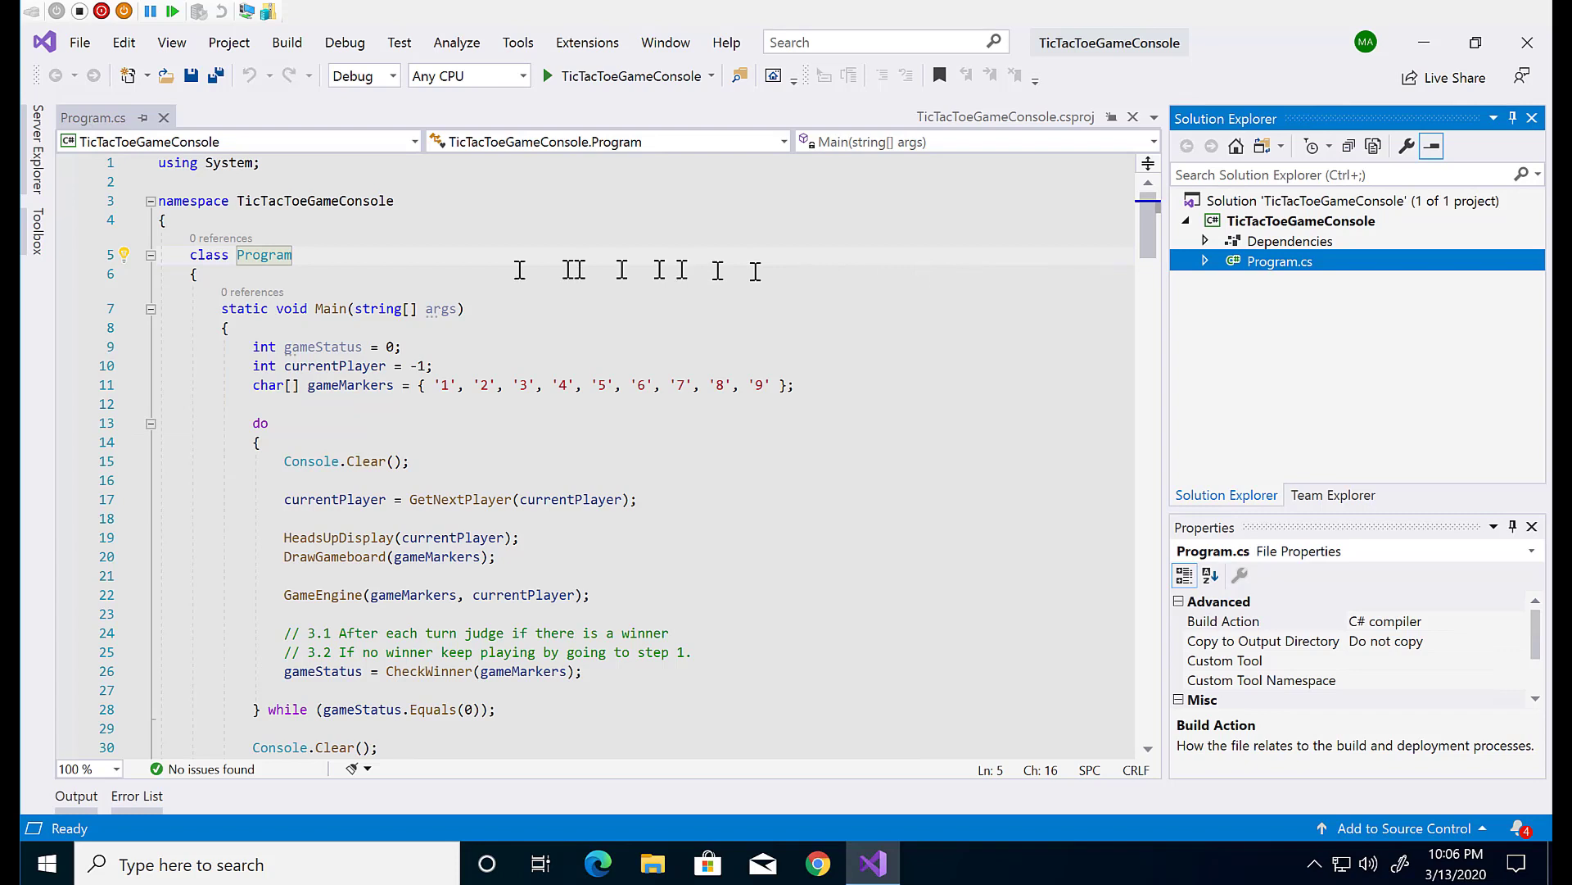
{"action": "mouse_move", "coordinate": [263, 255]}
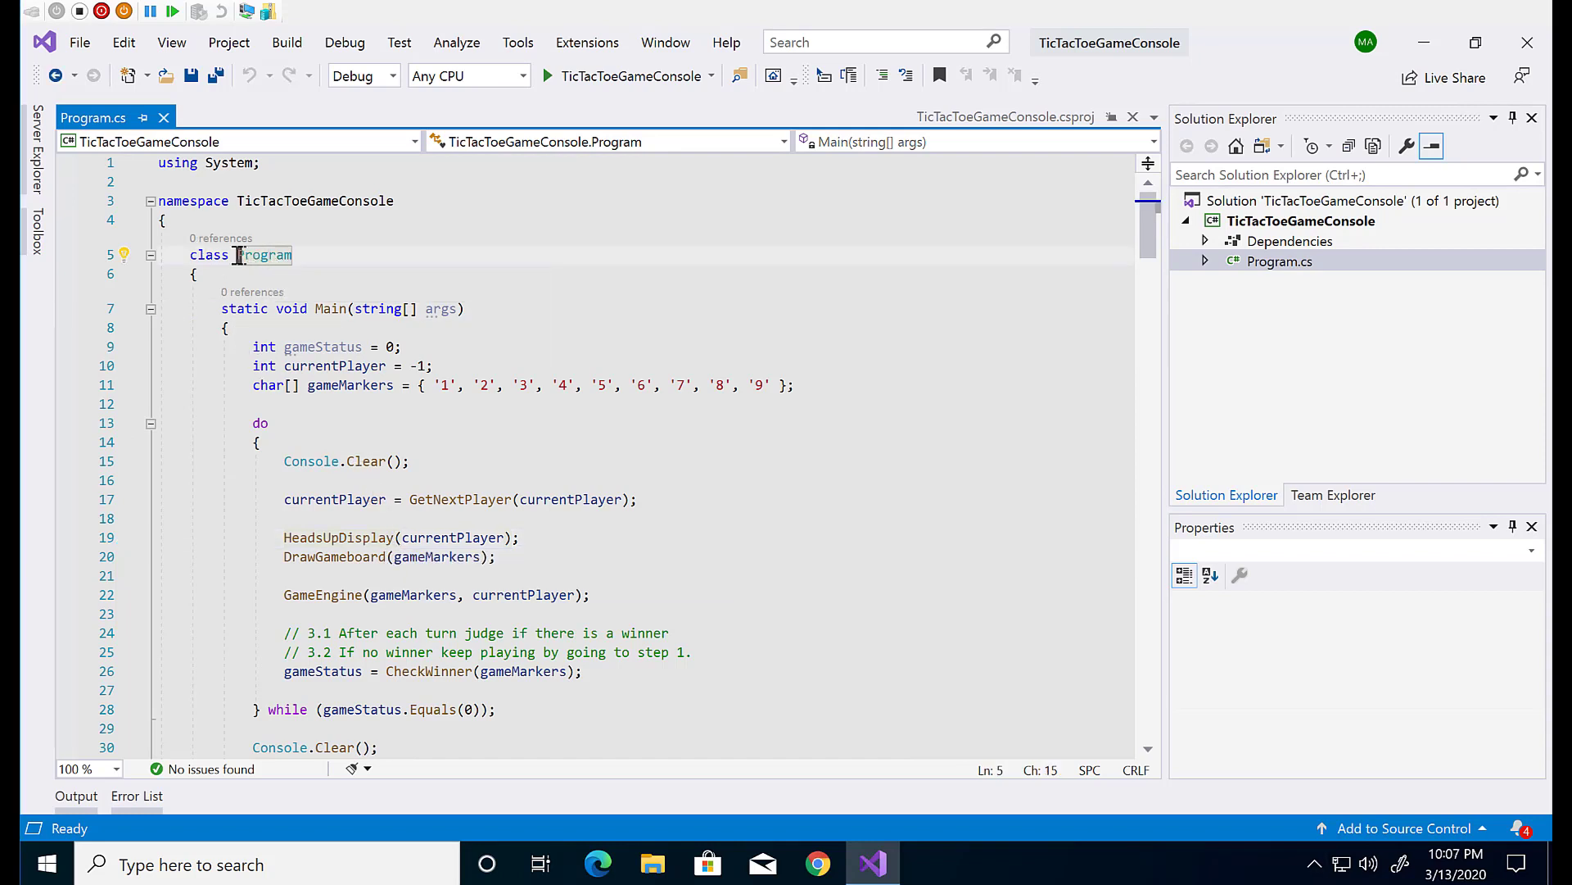
{"action": "double_click", "coordinate": [264, 256]}
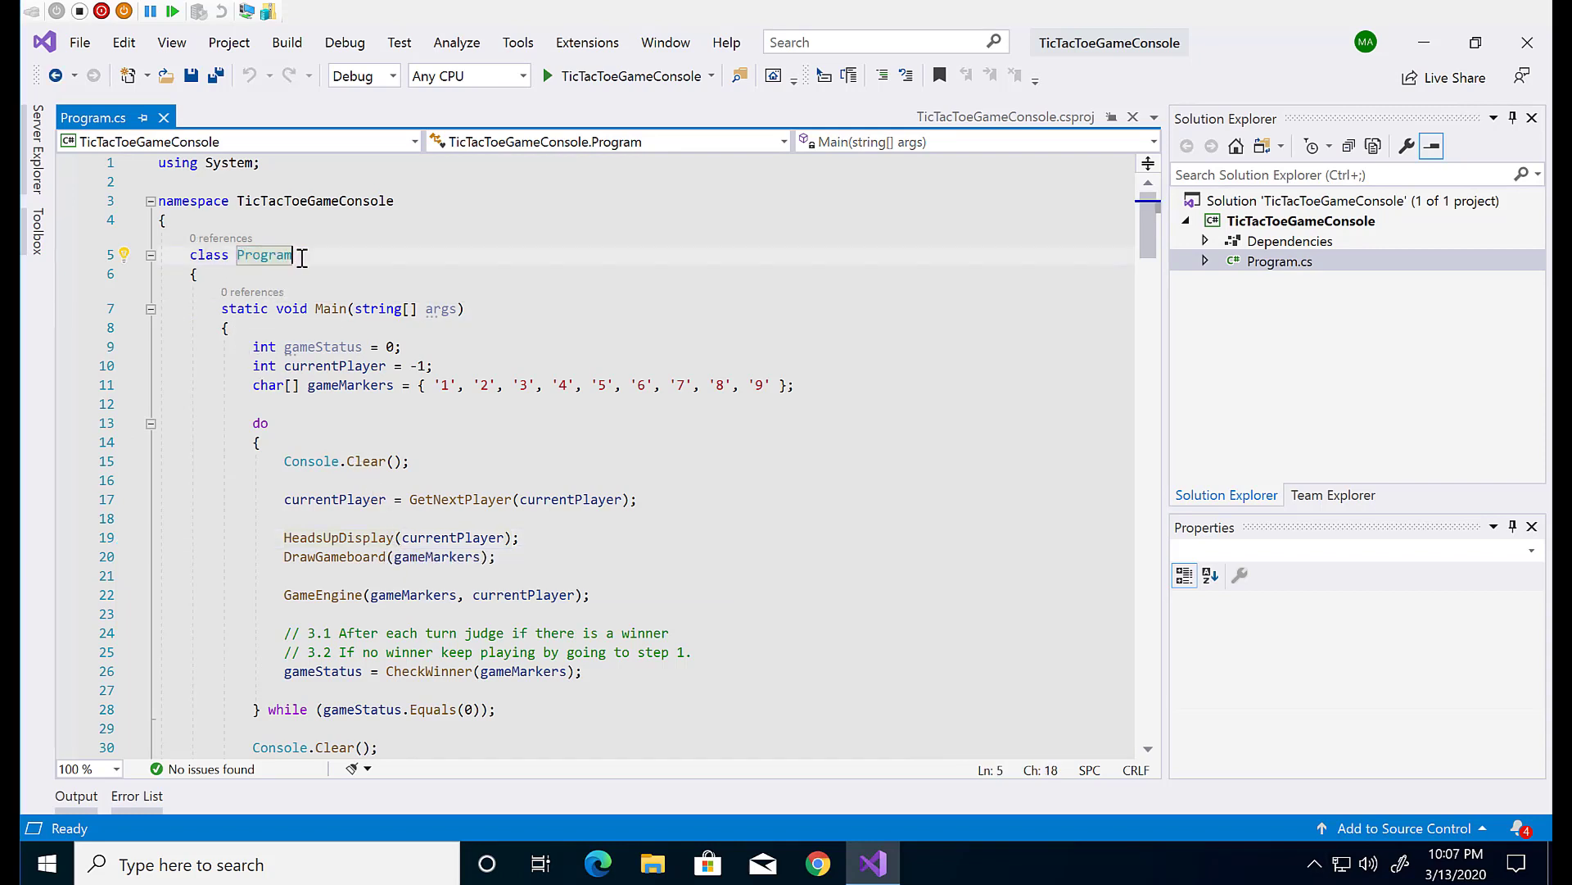
{"action": "left_click", "coordinate": [1279, 261]}
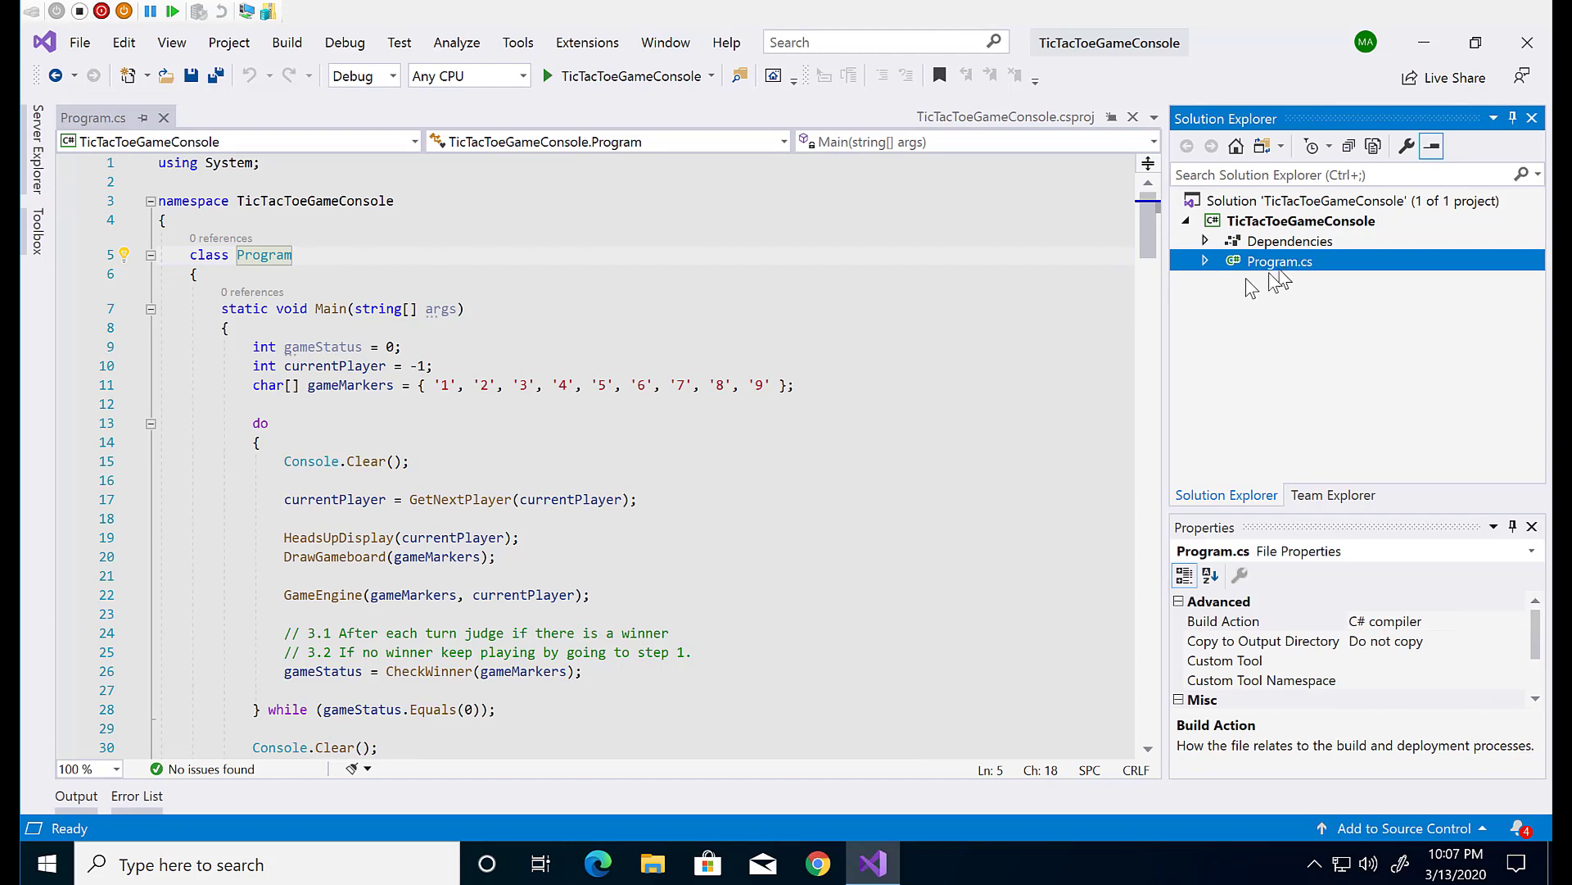
{"action": "left_click", "coordinate": [1204, 260]}
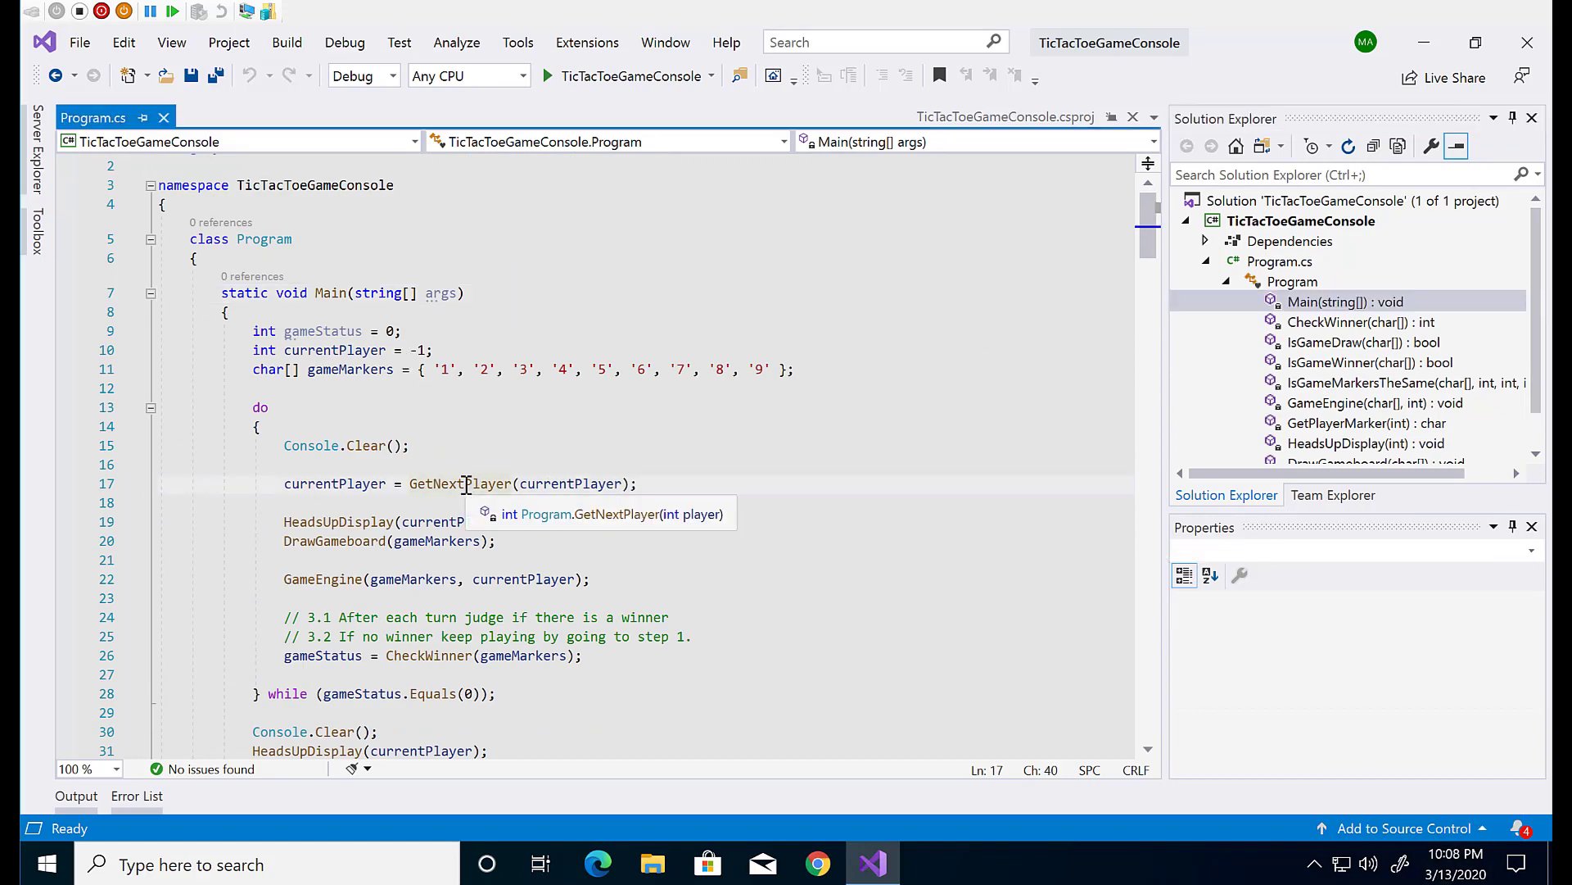
{"action": "double_click", "coordinate": [570, 483]}
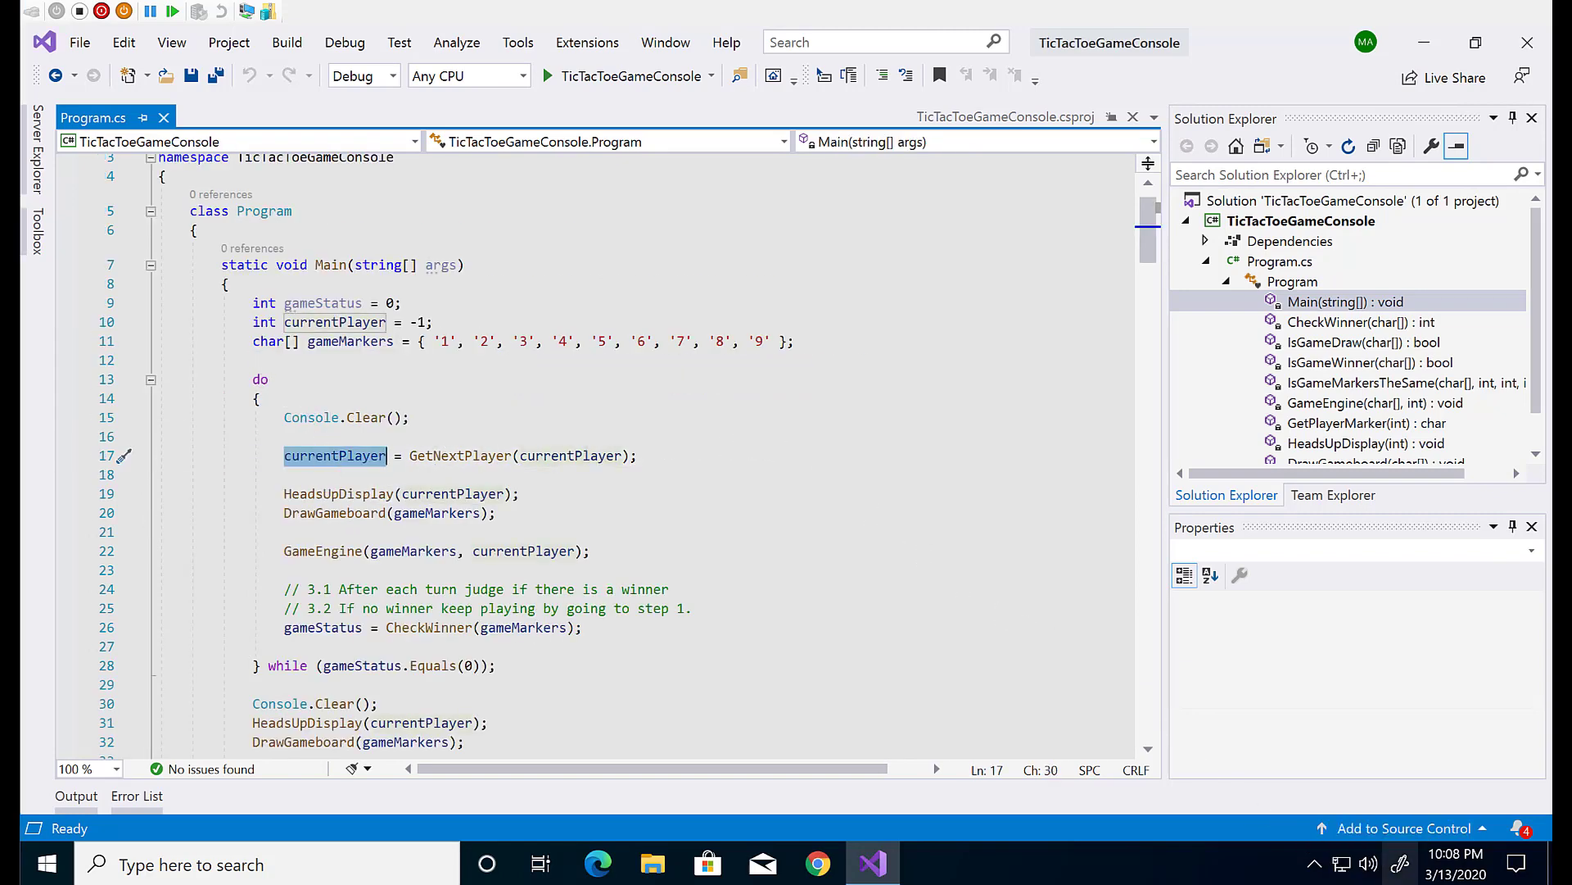
{"action": "left_click", "coordinate": [292, 588]}
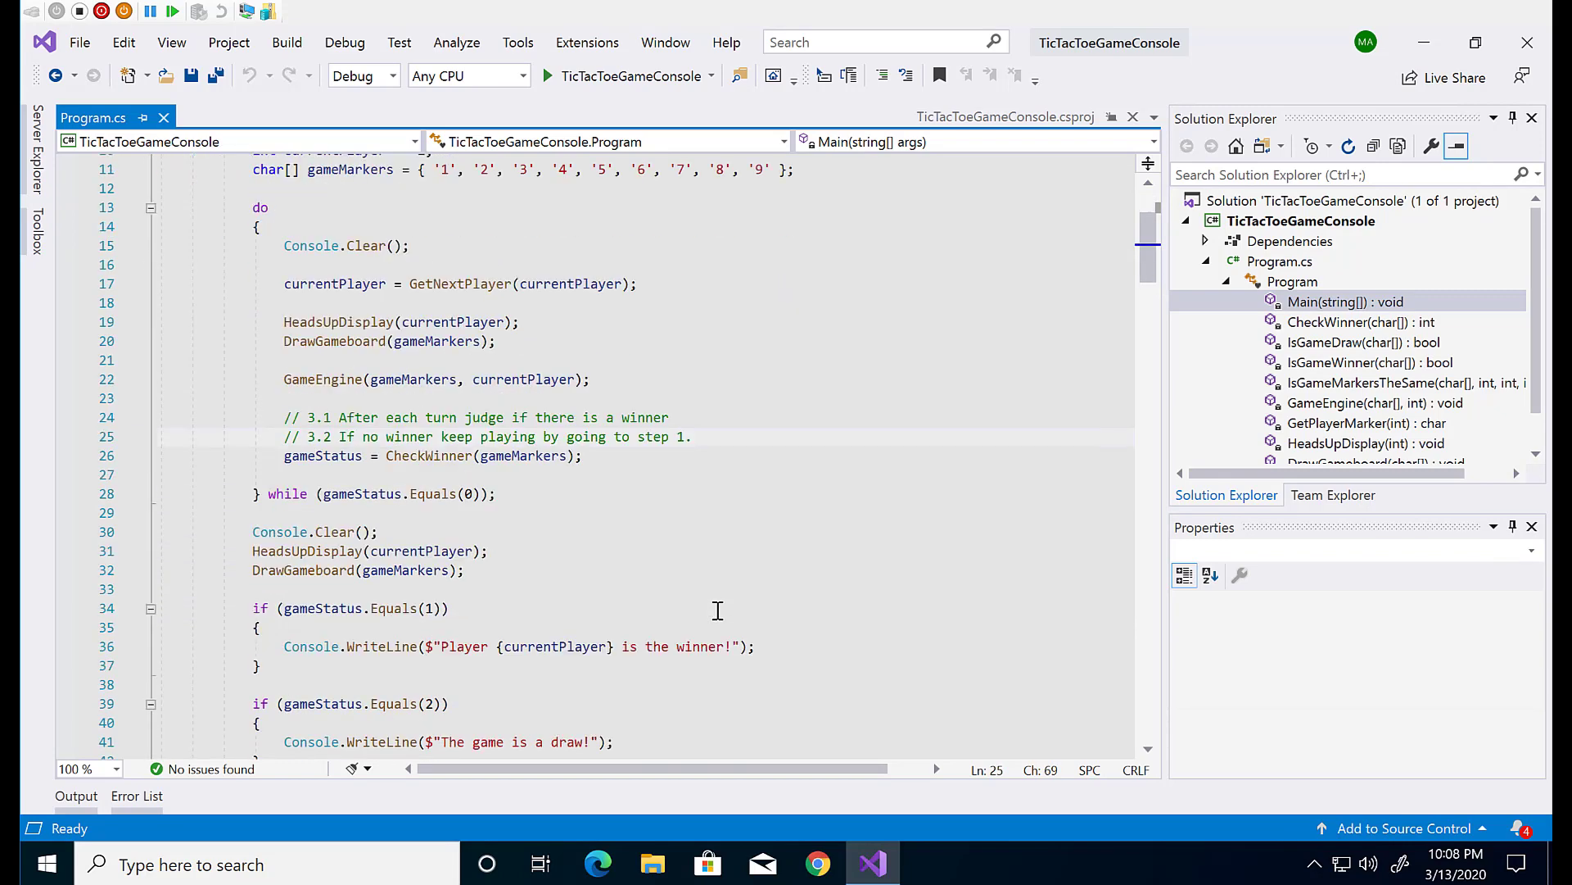
{"action": "scroll", "scroll_direction": "down", "scroll_amount": 3}
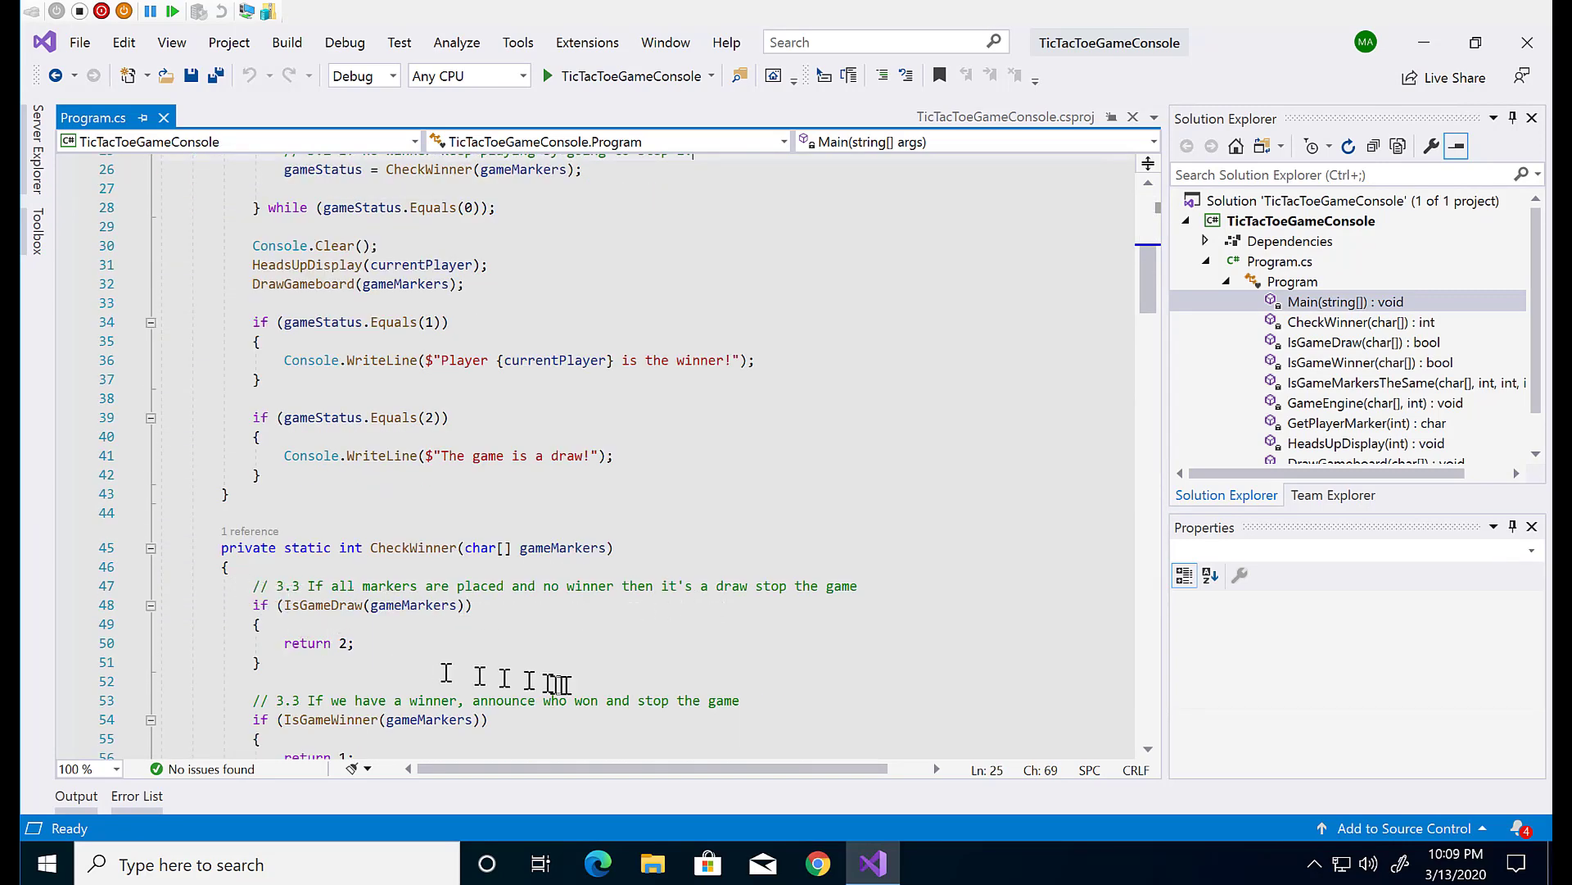
{"action": "scroll", "scroll_direction": "down", "scroll_amount": 3}
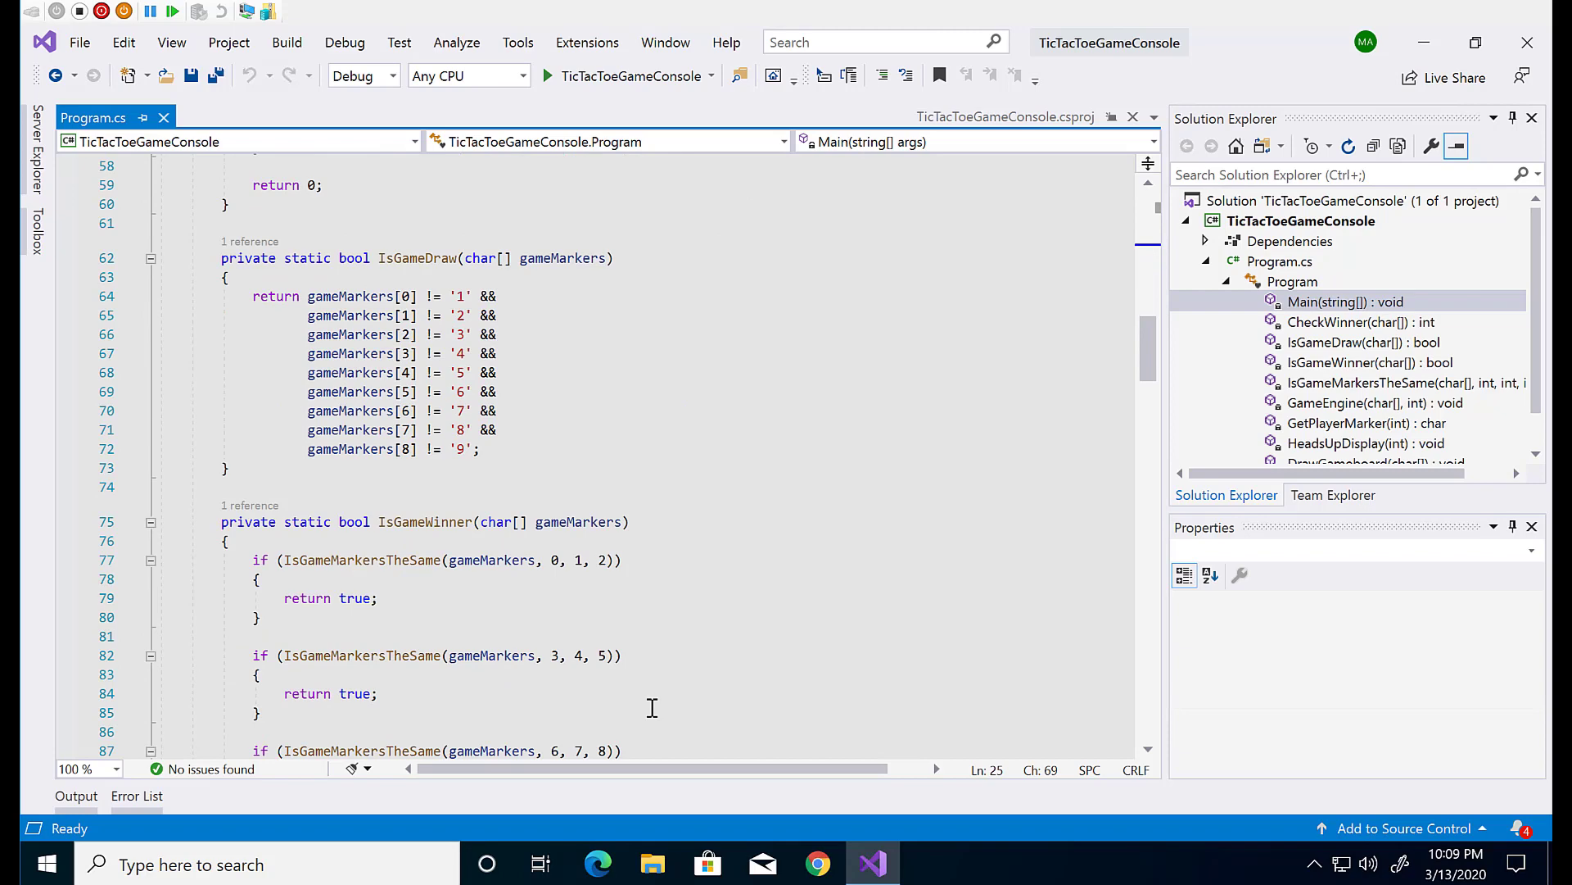
{"action": "scroll", "scroll_direction": "down", "scroll_amount": 3}
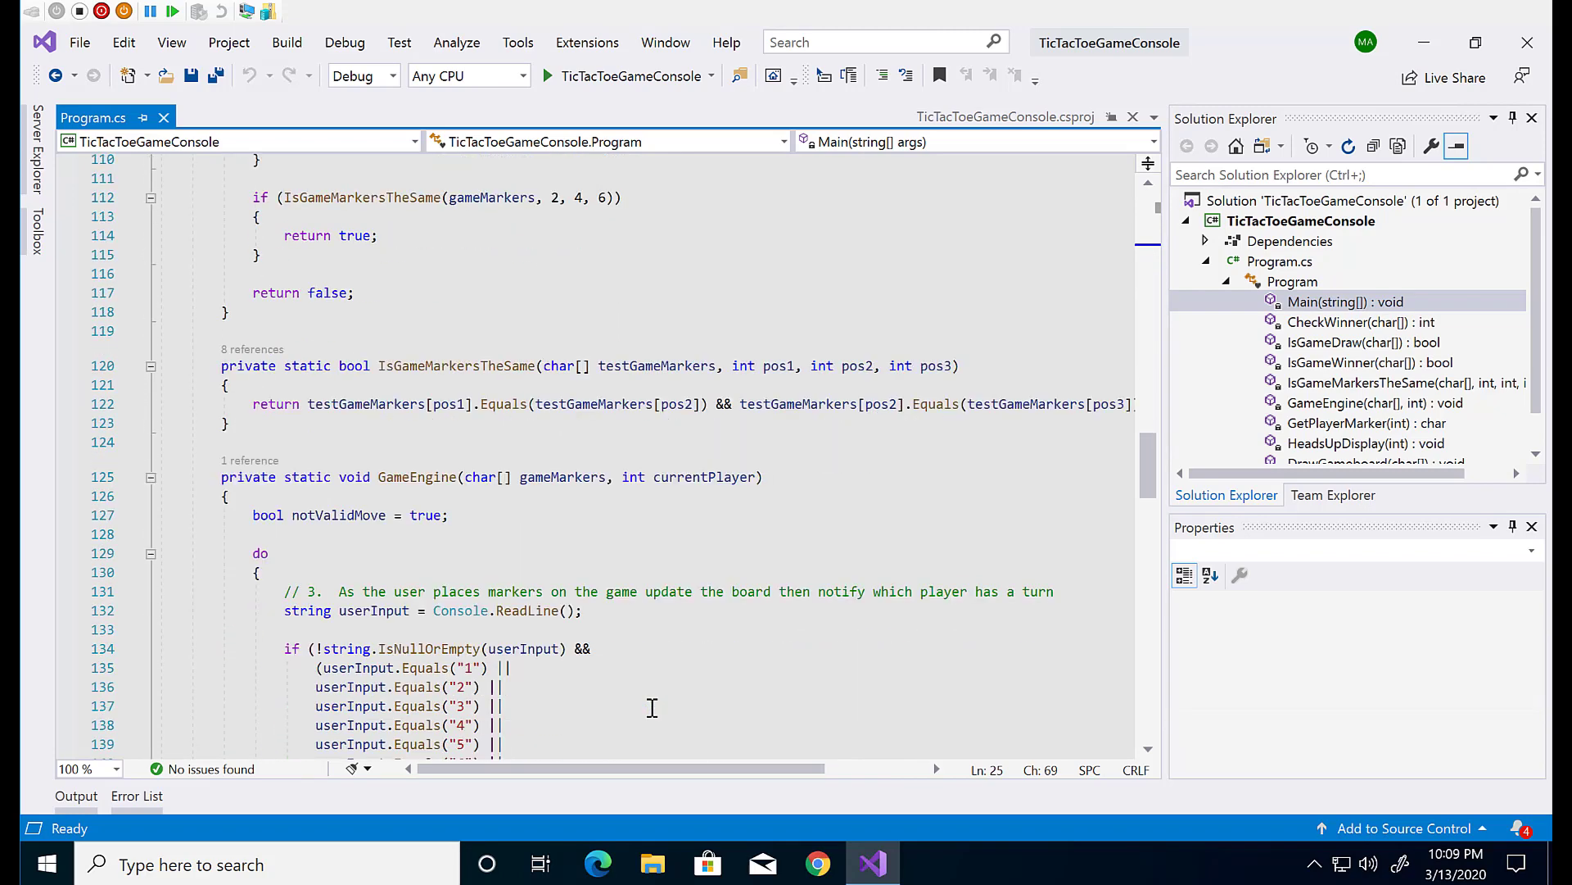
{"action": "scroll", "scroll_direction": "up", "scroll_amount": 3}
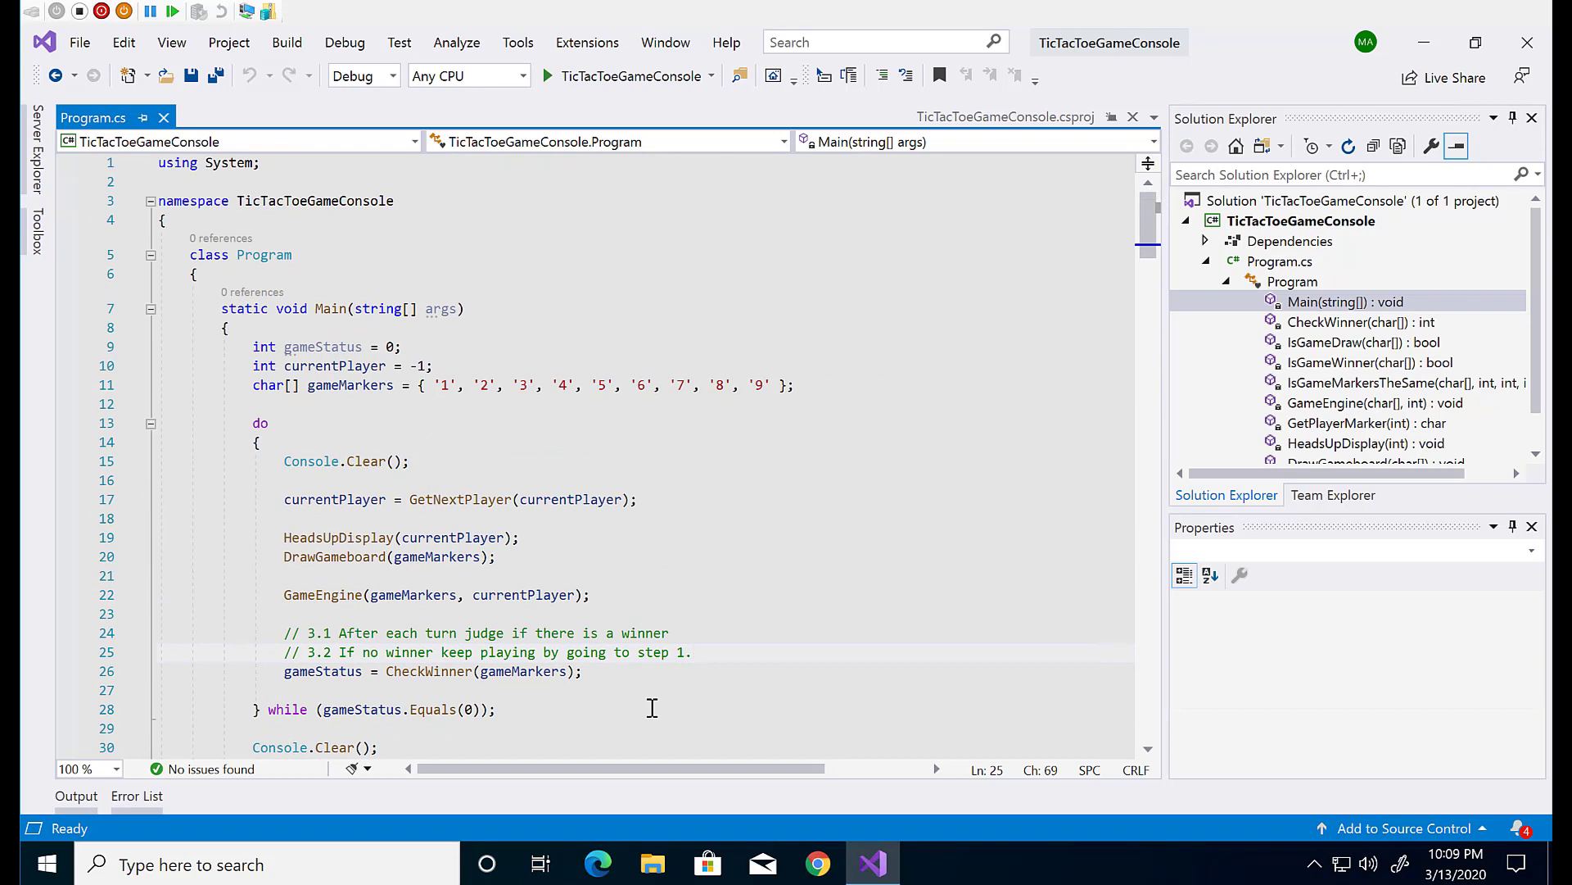
{"action": "mouse_move", "coordinate": [311, 460]}
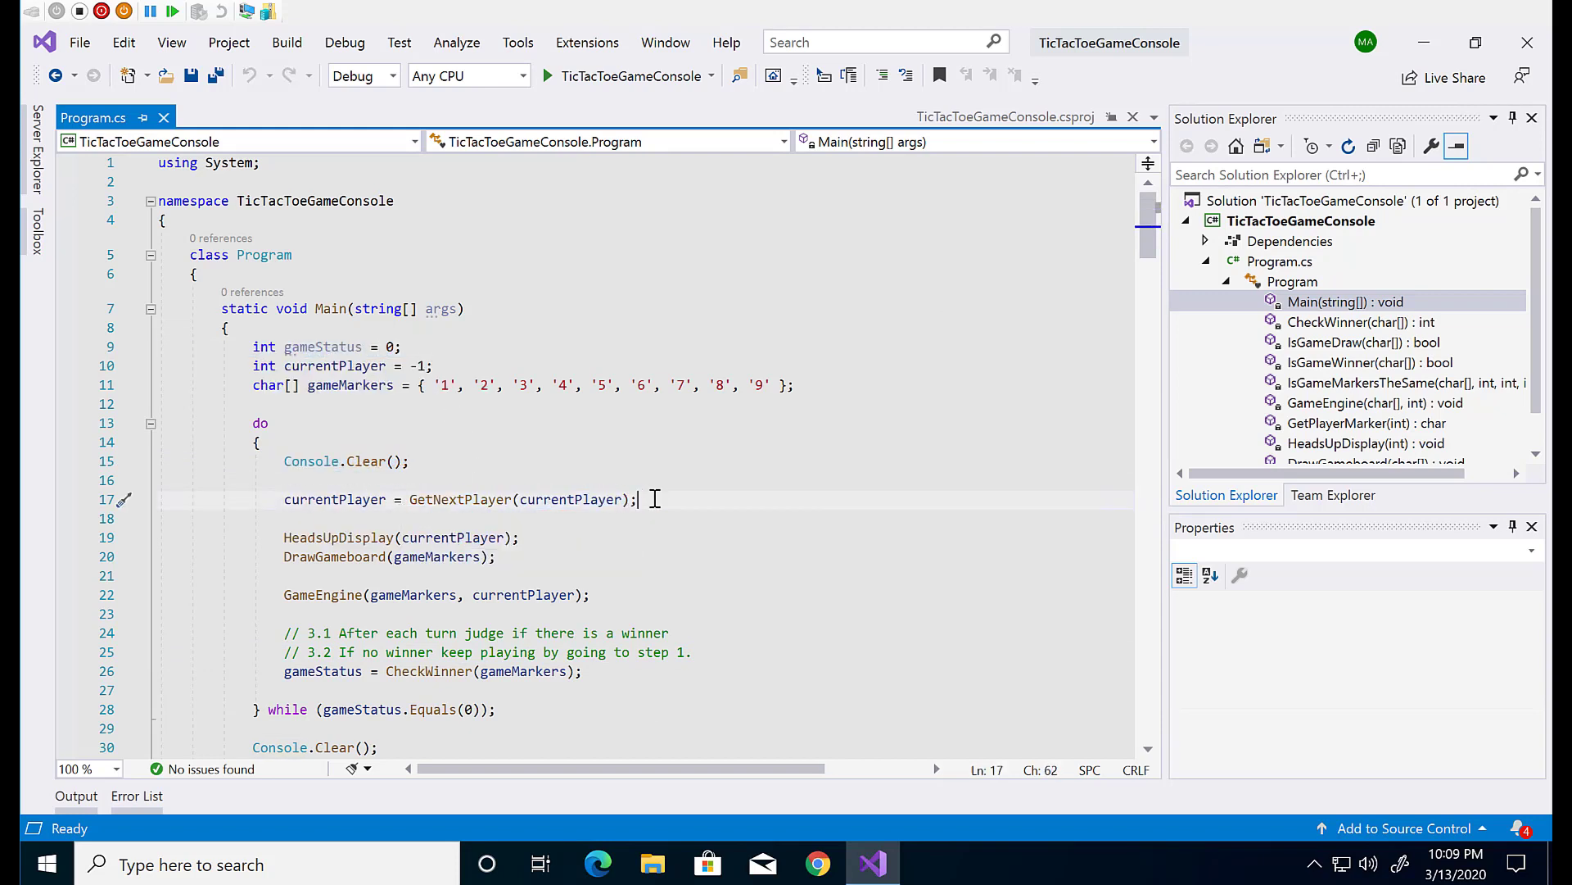
{"action": "left_click", "coordinate": [335, 365]}
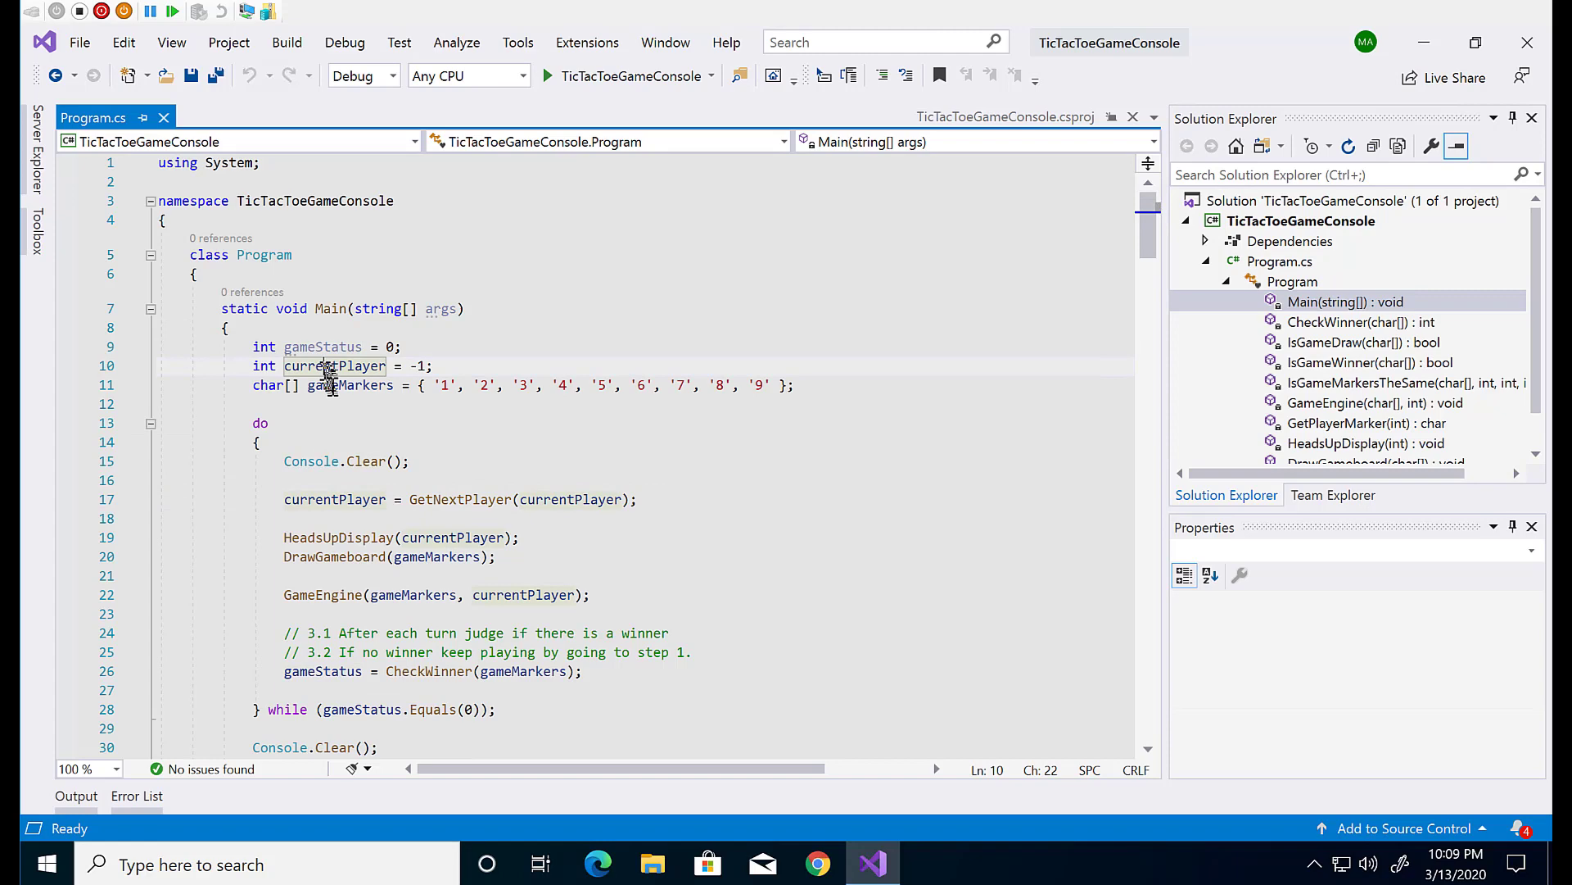
{"action": "left_click", "coordinate": [317, 671]}
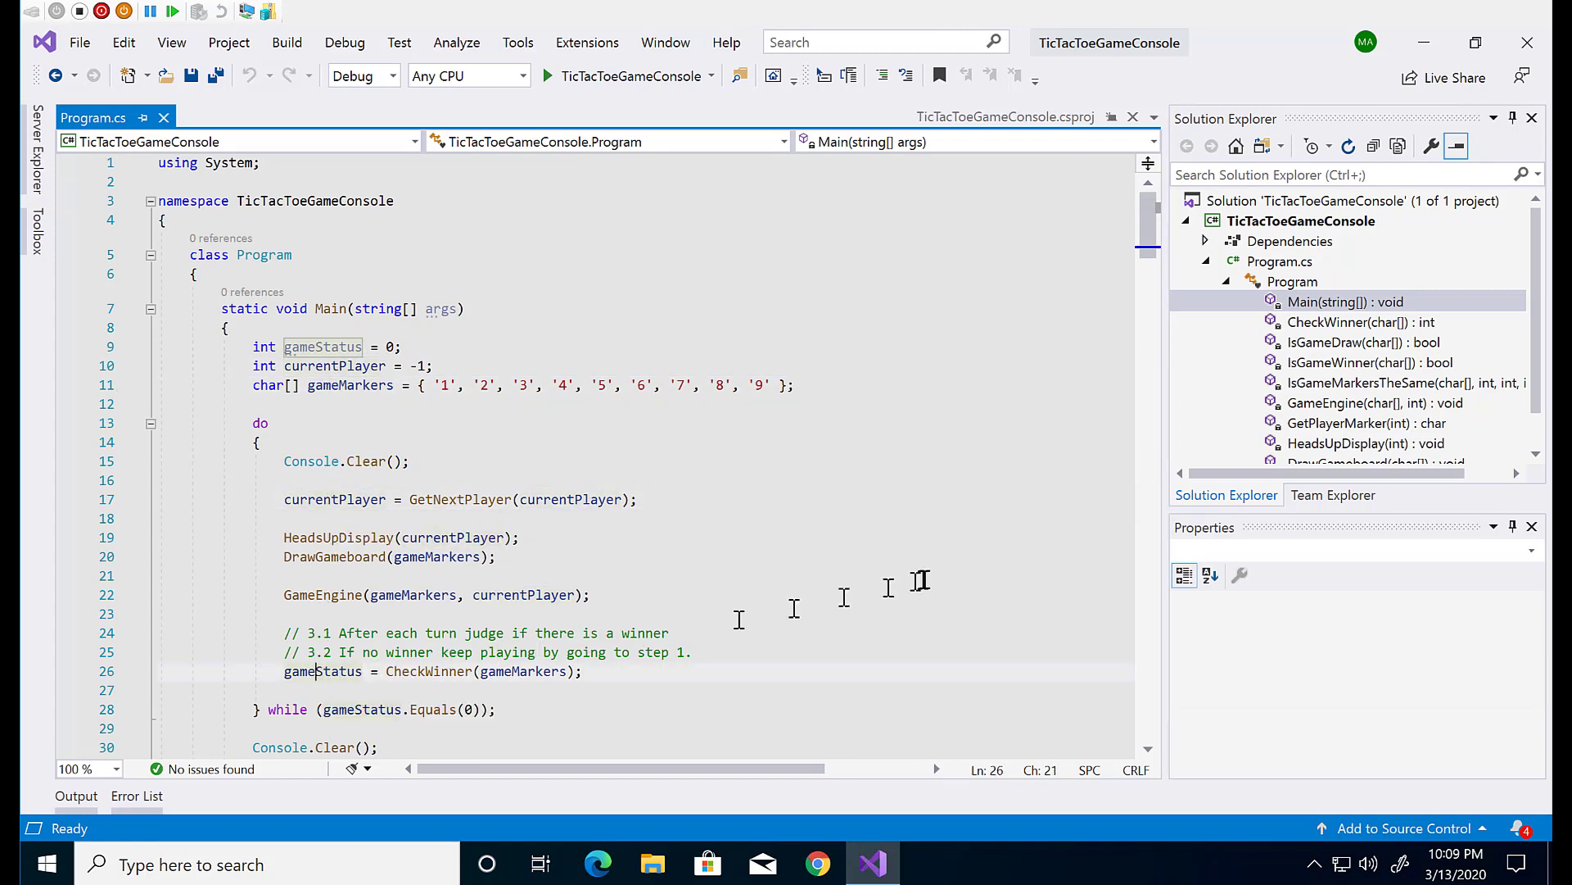
{"action": "mouse_move", "coordinate": [924, 580]}
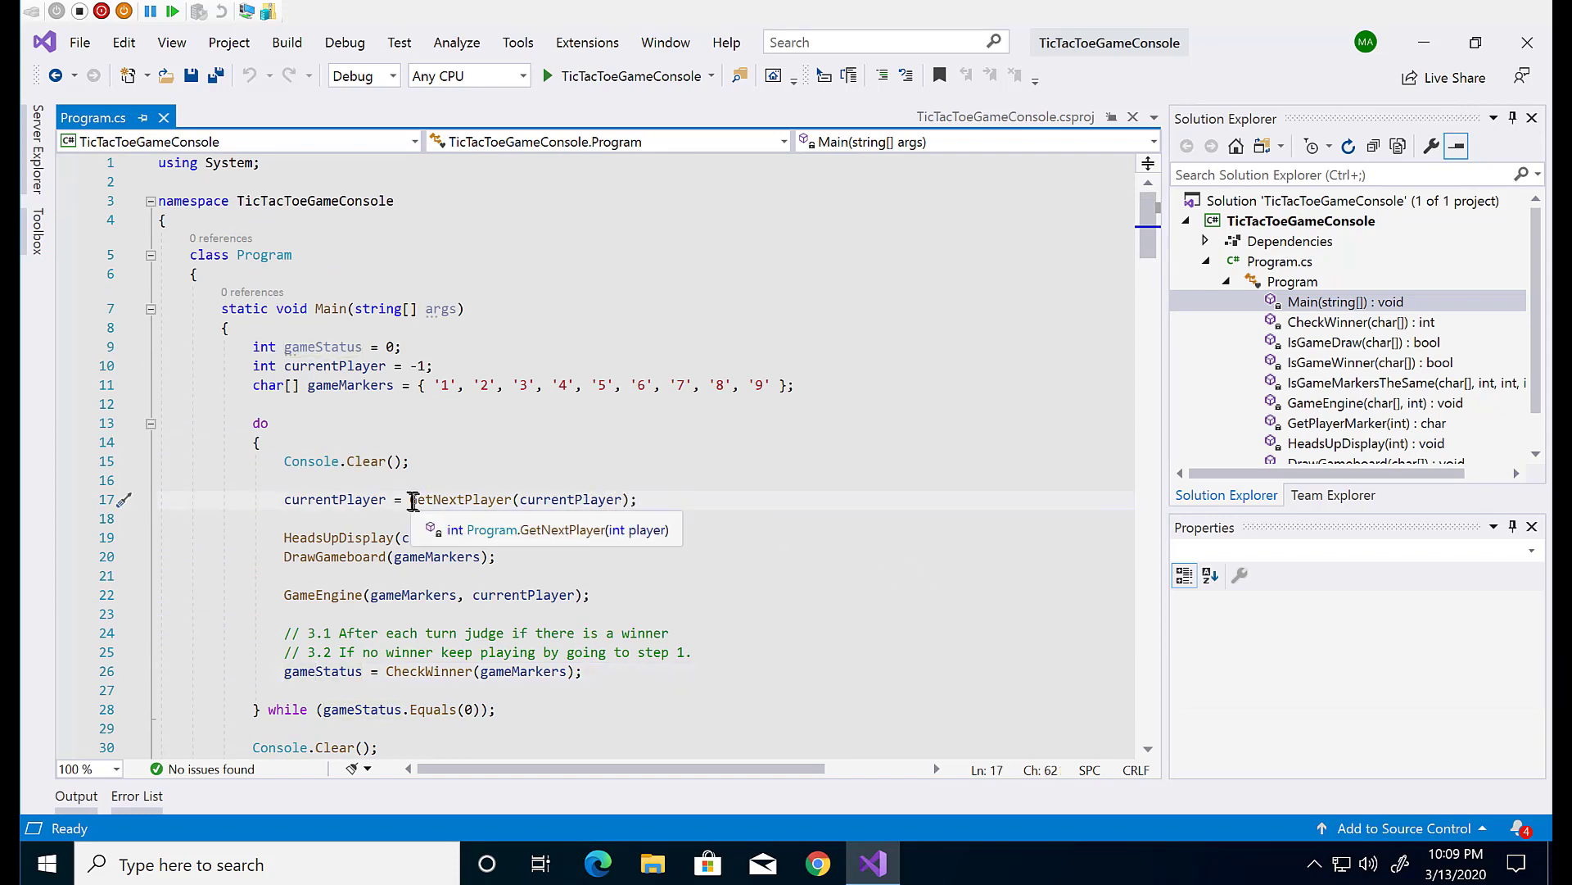
{"action": "left_click", "coordinate": [285, 537]}
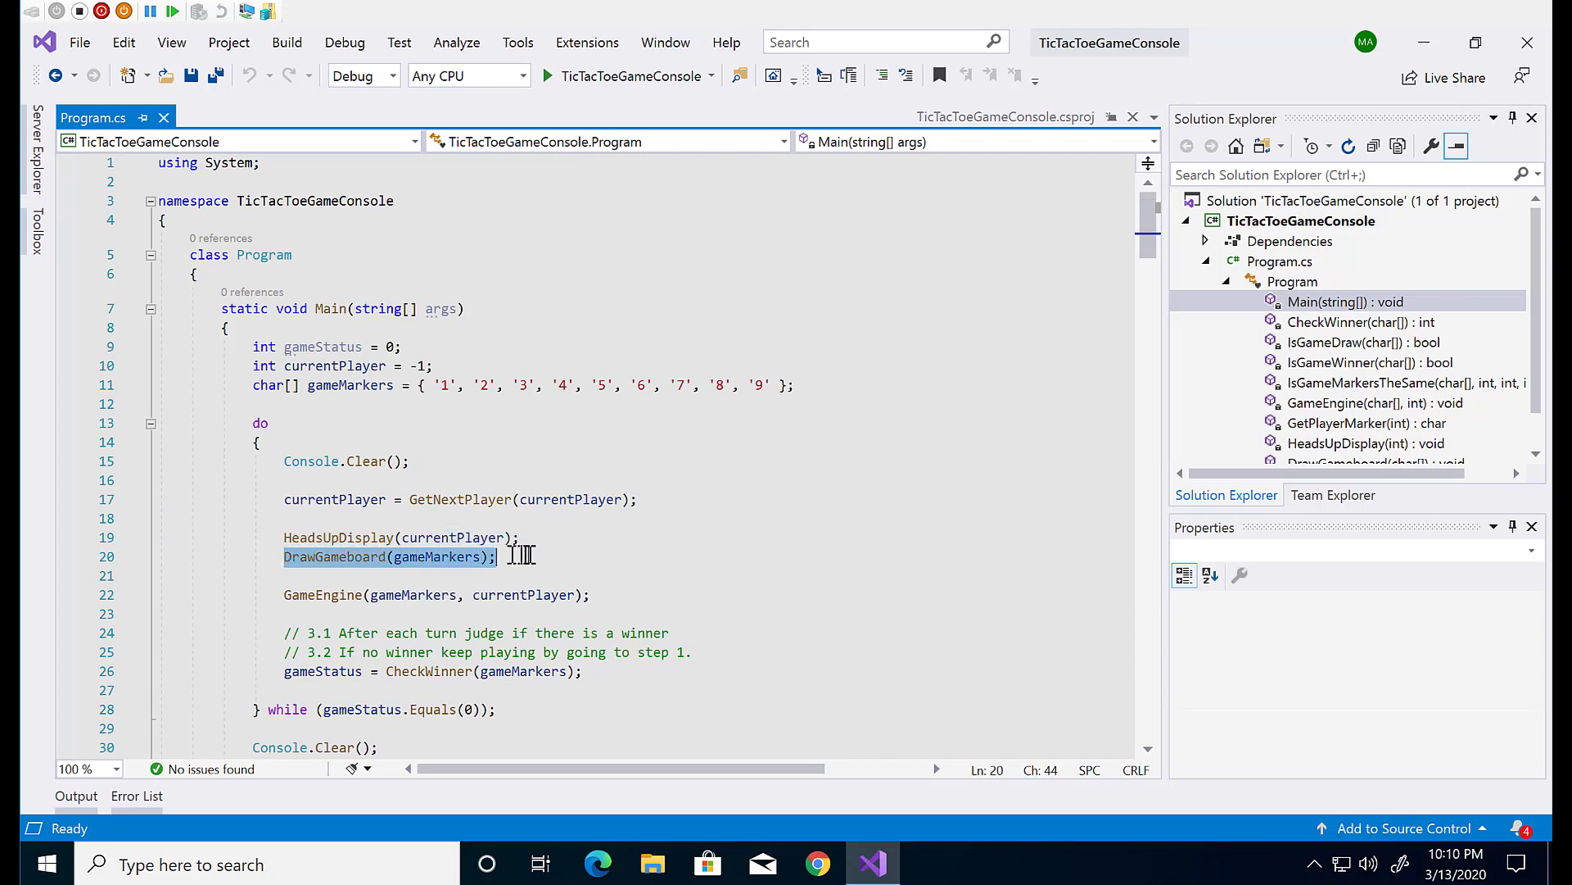
{"action": "left_click", "coordinate": [431, 365]}
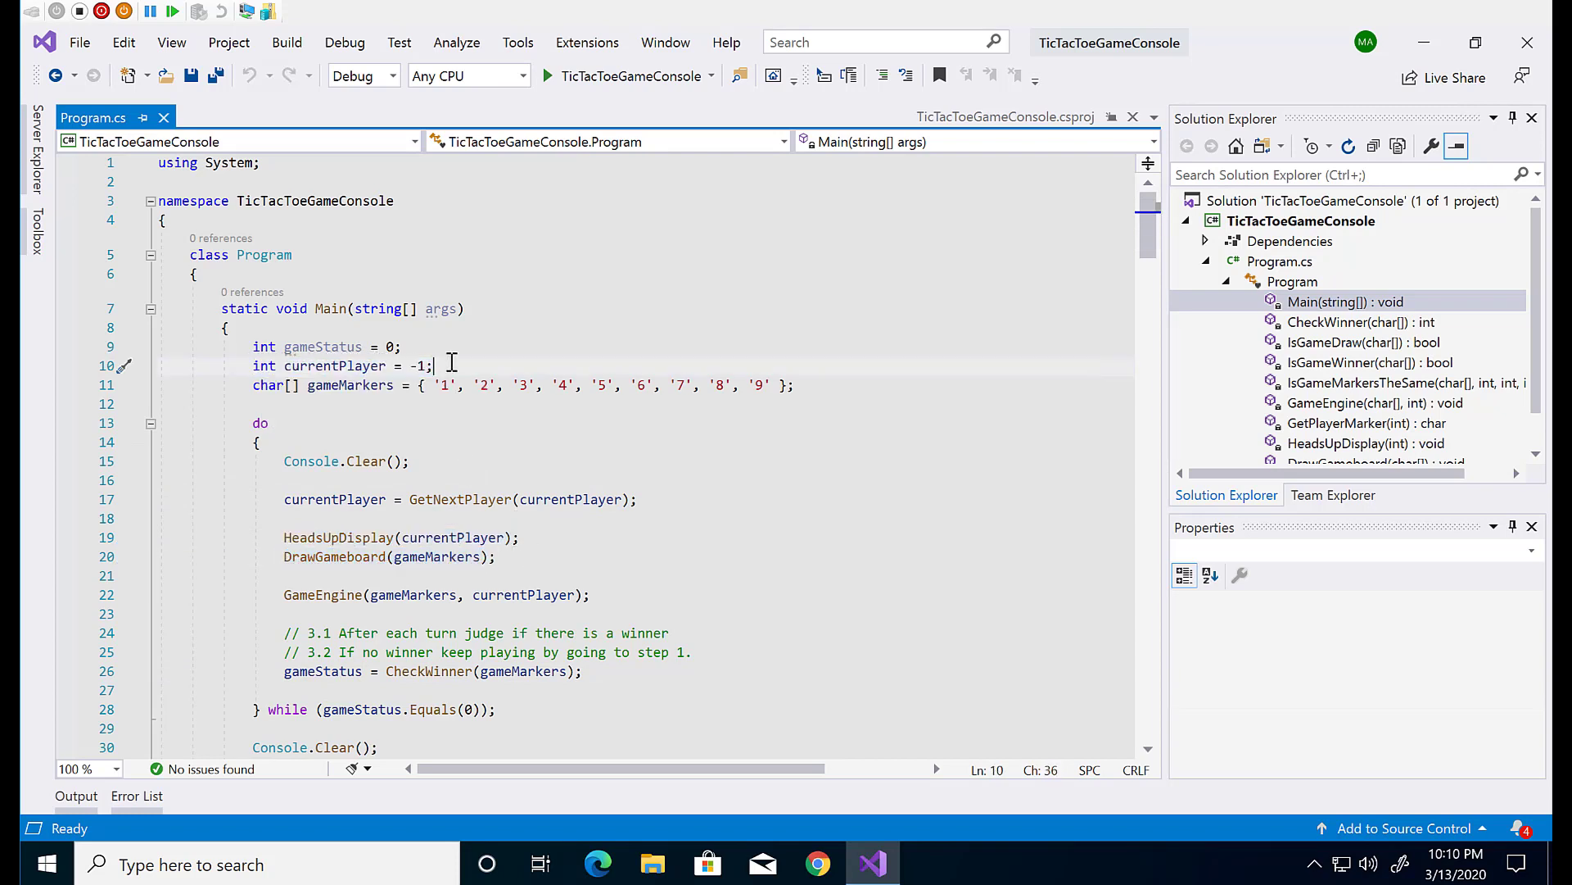
{"action": "left_click", "coordinate": [792, 385]}
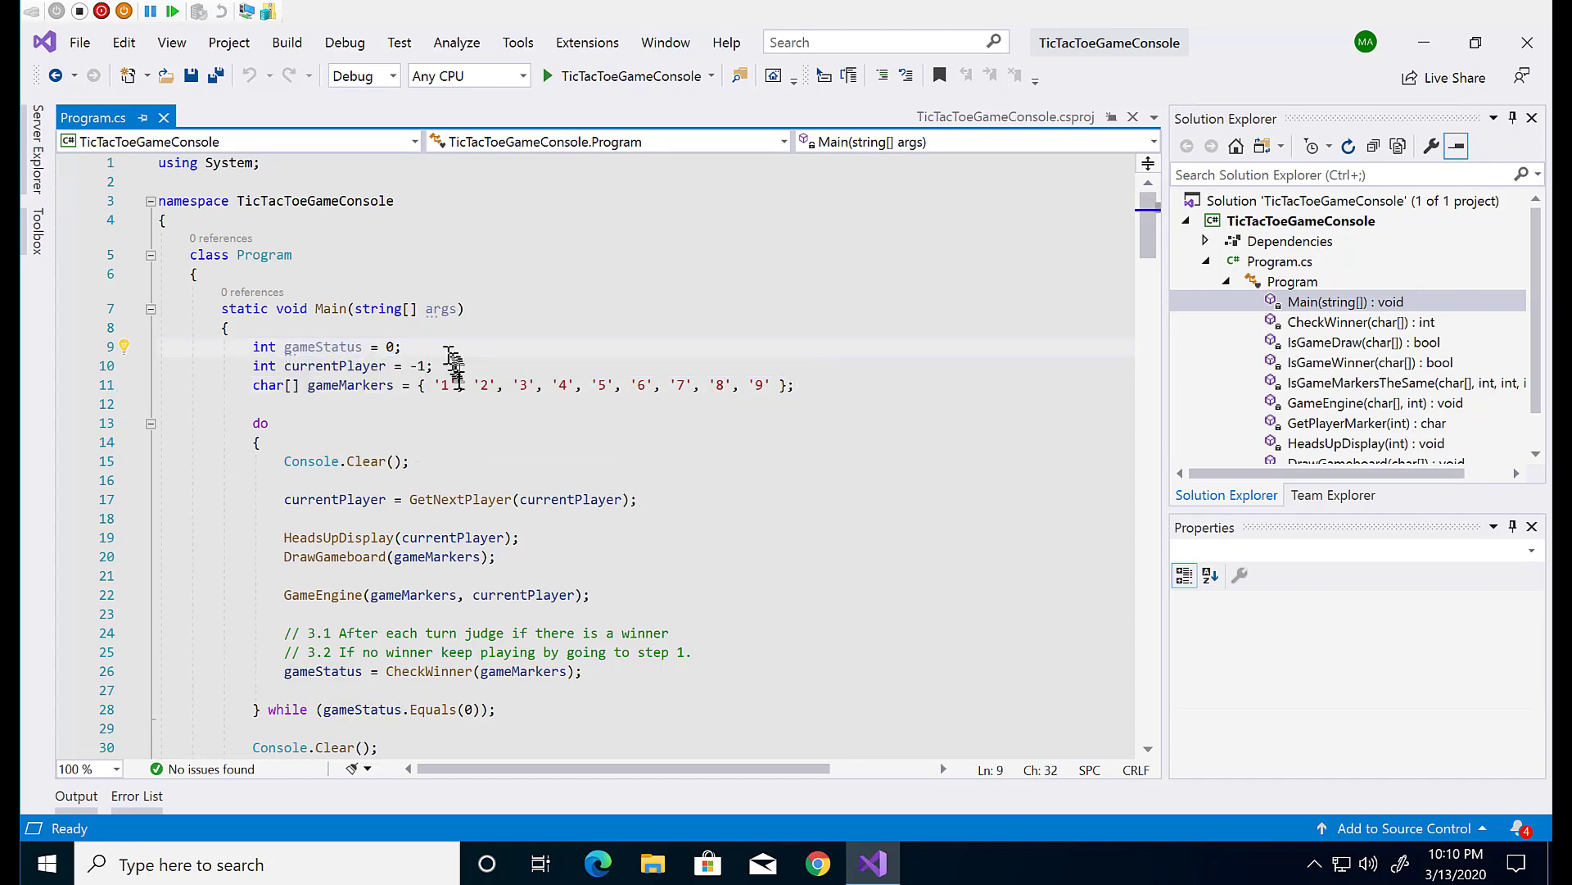
{"action": "scroll", "scroll_direction": "down", "scroll_amount": 3}
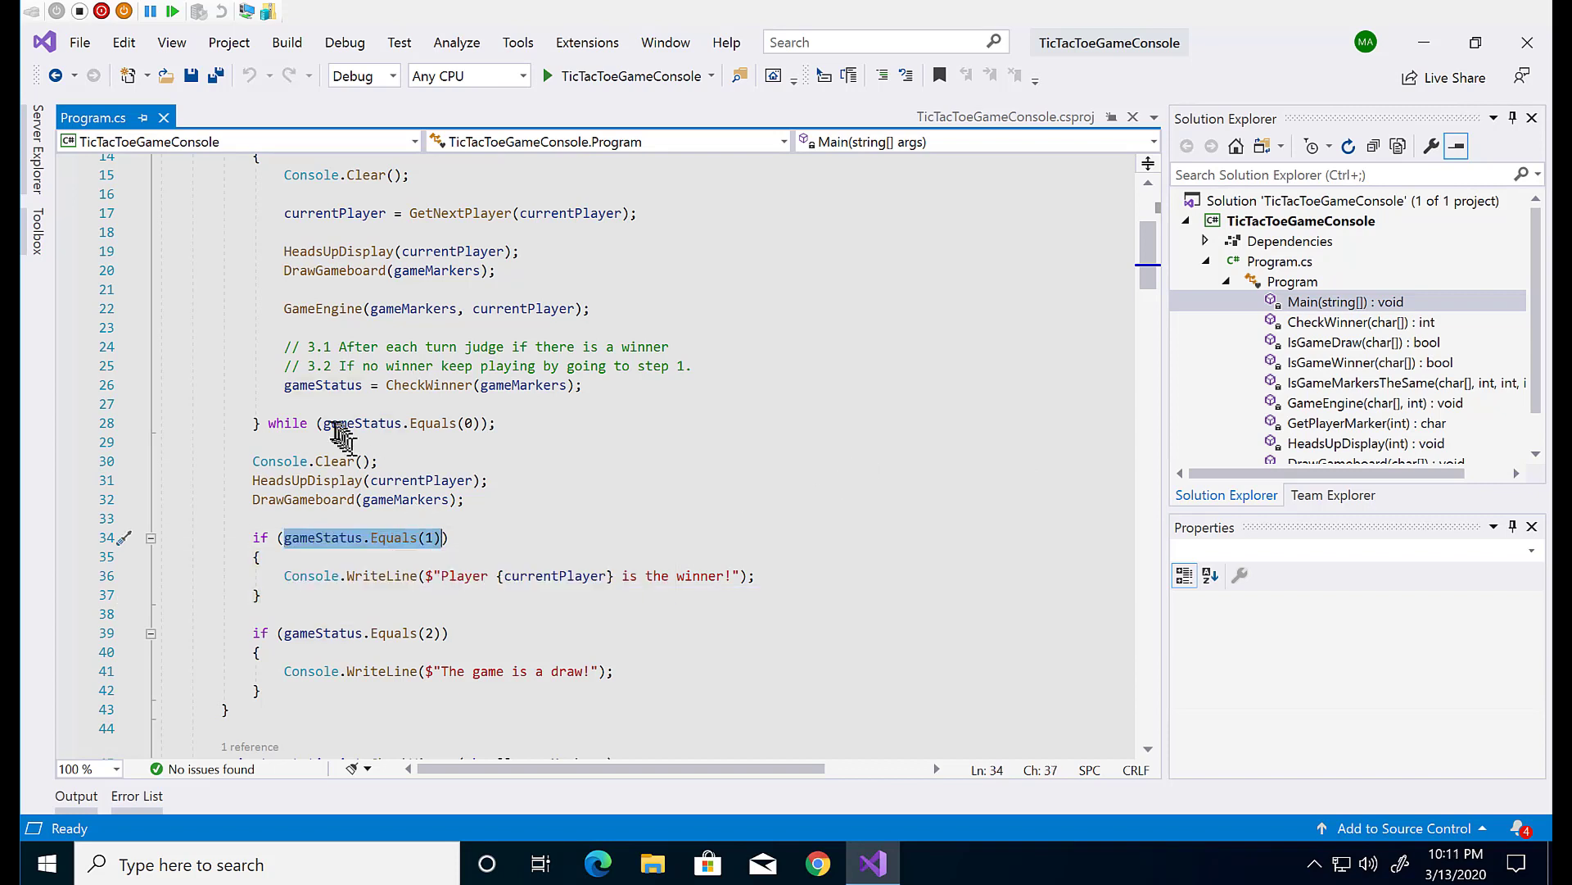
{"action": "left_click", "coordinate": [771, 423]}
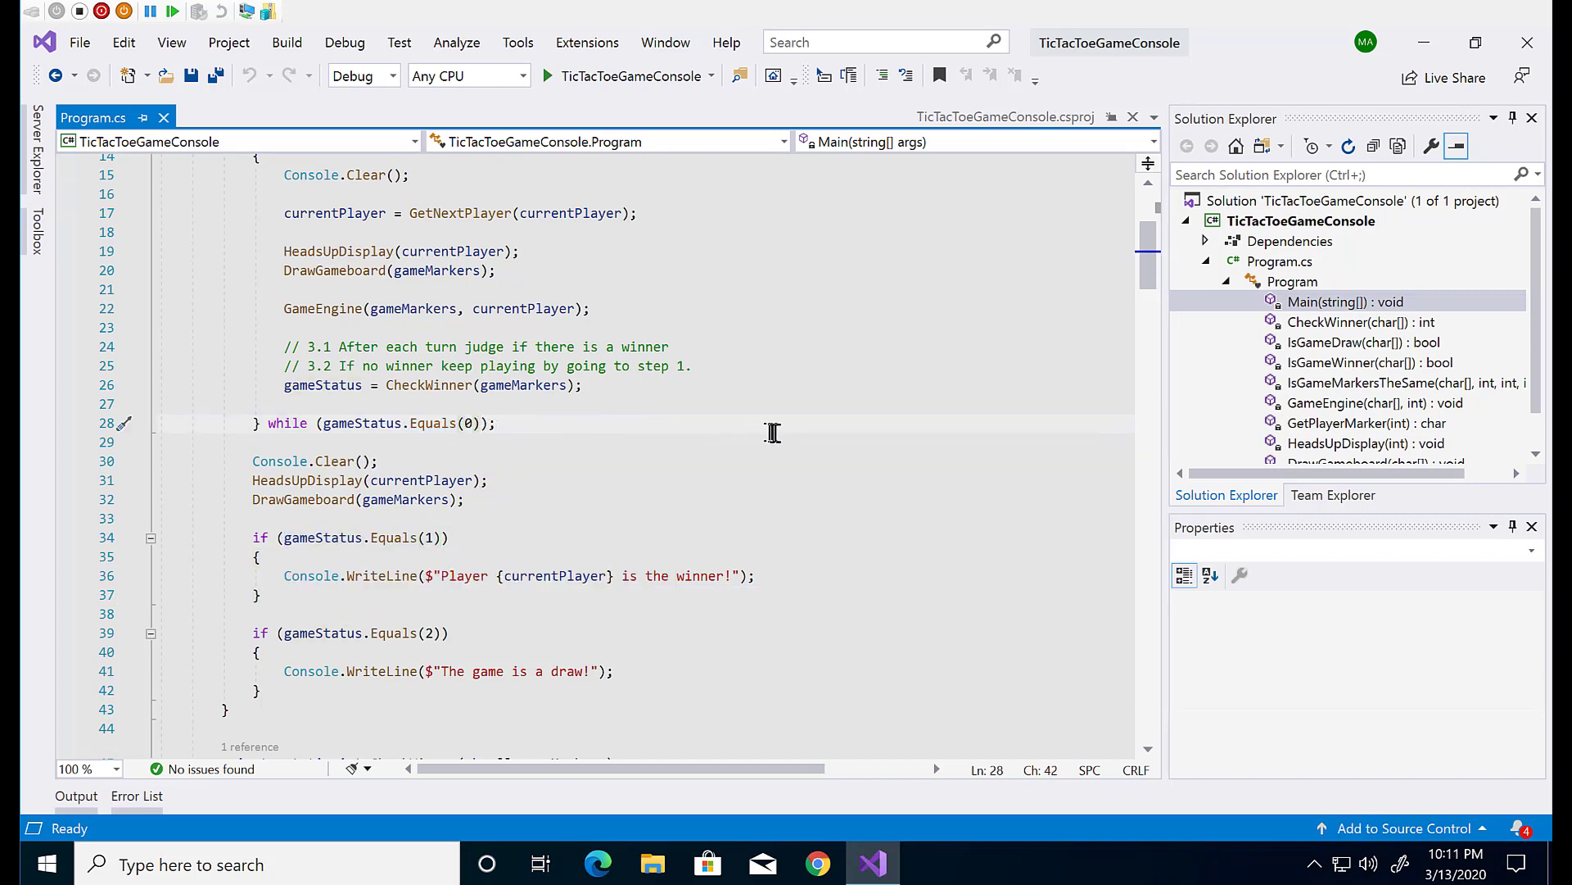
{"action": "scroll", "scroll_direction": "down", "scroll_amount": 3}
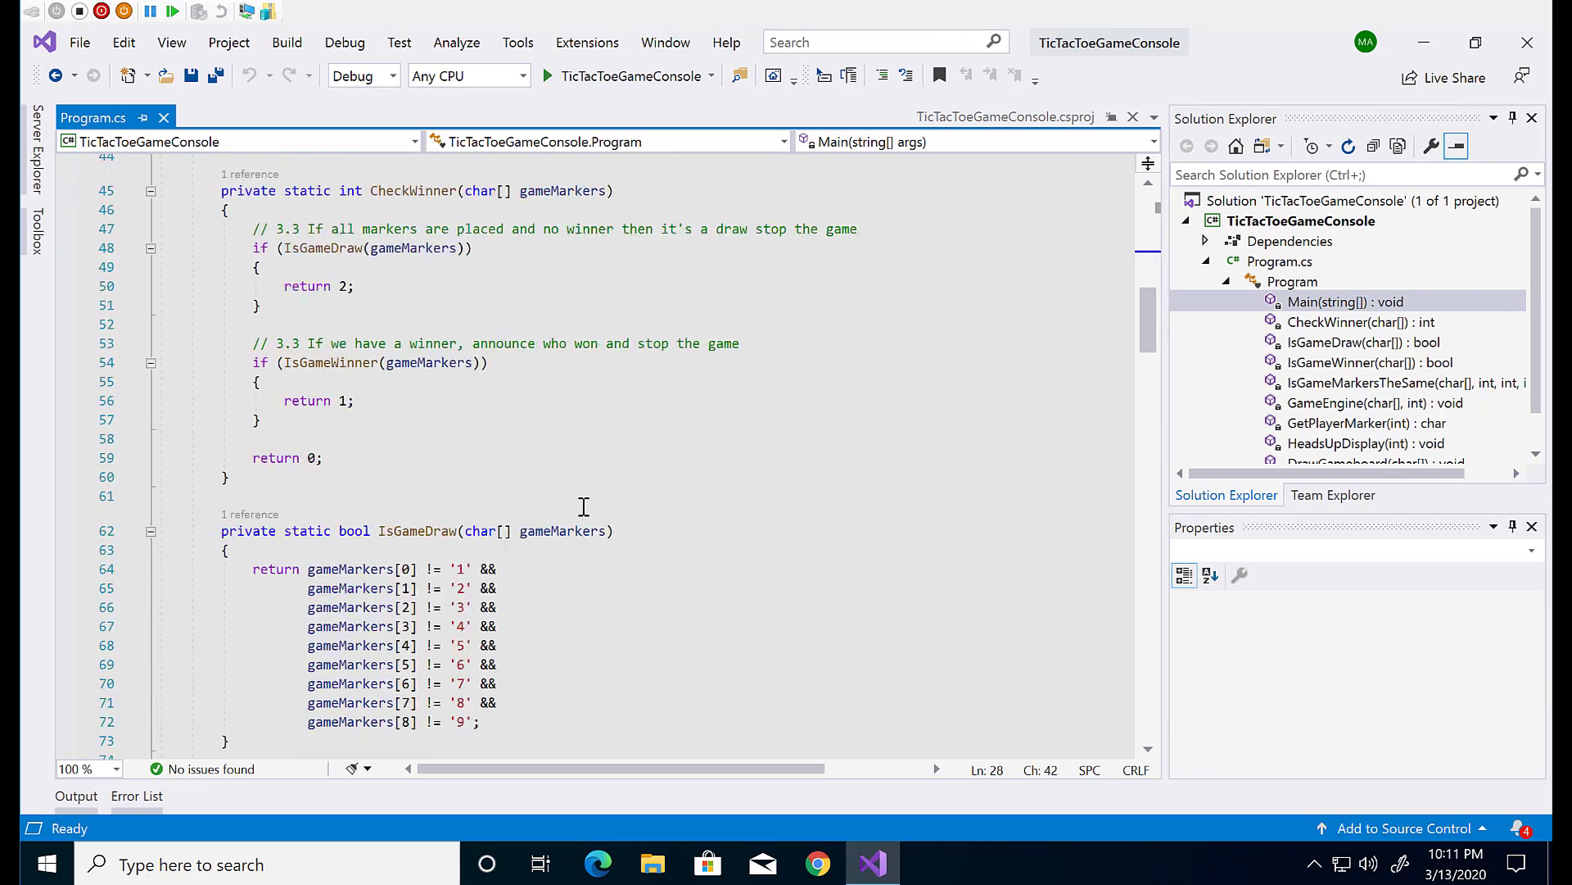
{"action": "scroll", "scroll_direction": "down", "scroll_amount": 3}
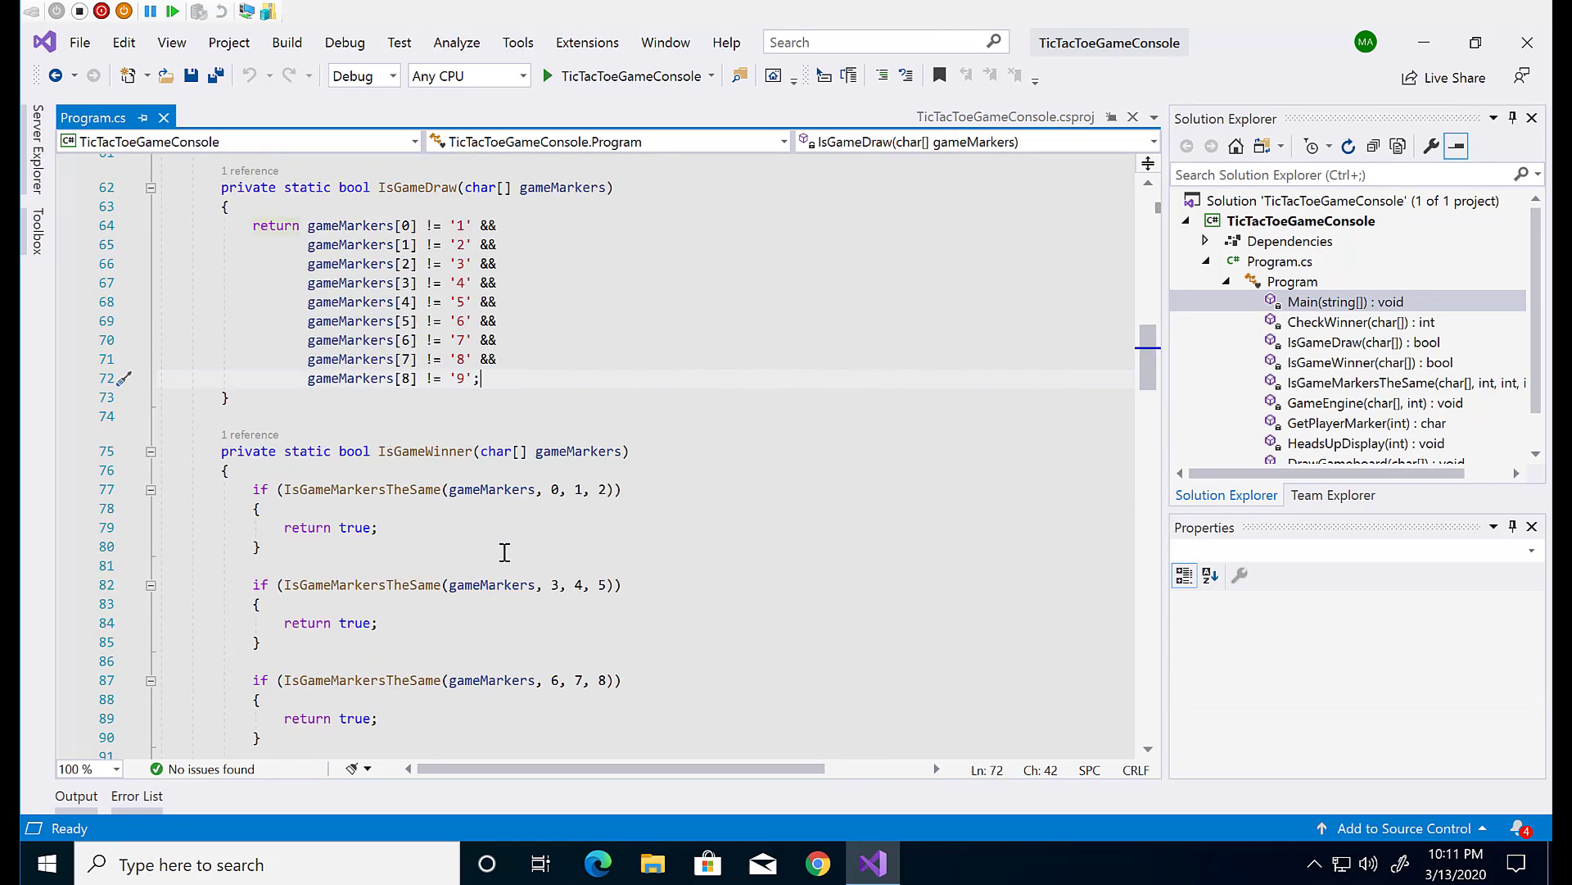
{"action": "scroll", "scroll_direction": "up", "scroll_amount": 3}
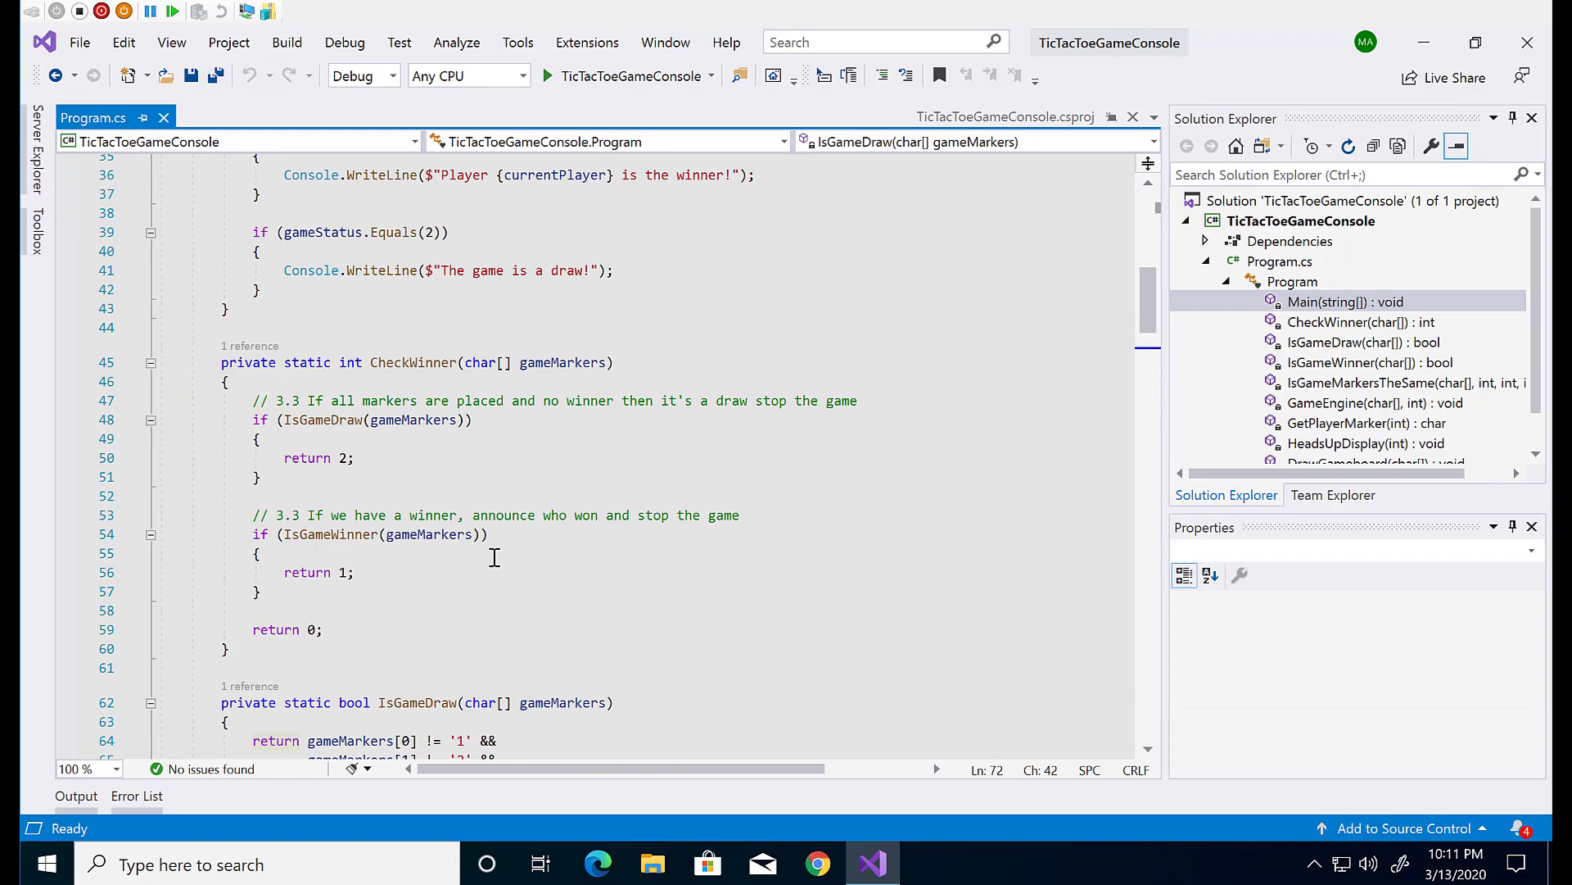